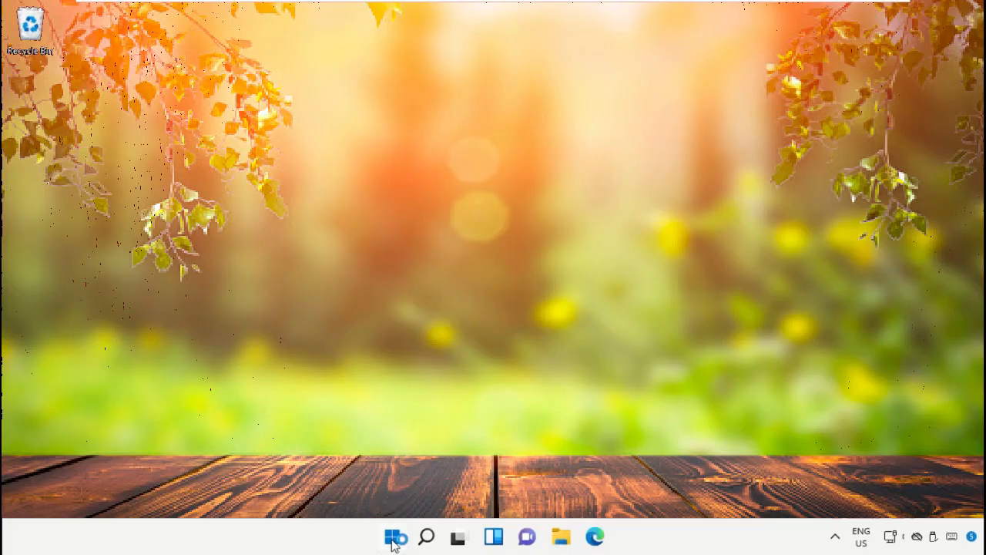
# Step: Launch Task Manager from a Start search for 'ta' and start creating a new task from its File menu
pyautogui.click(391, 537)
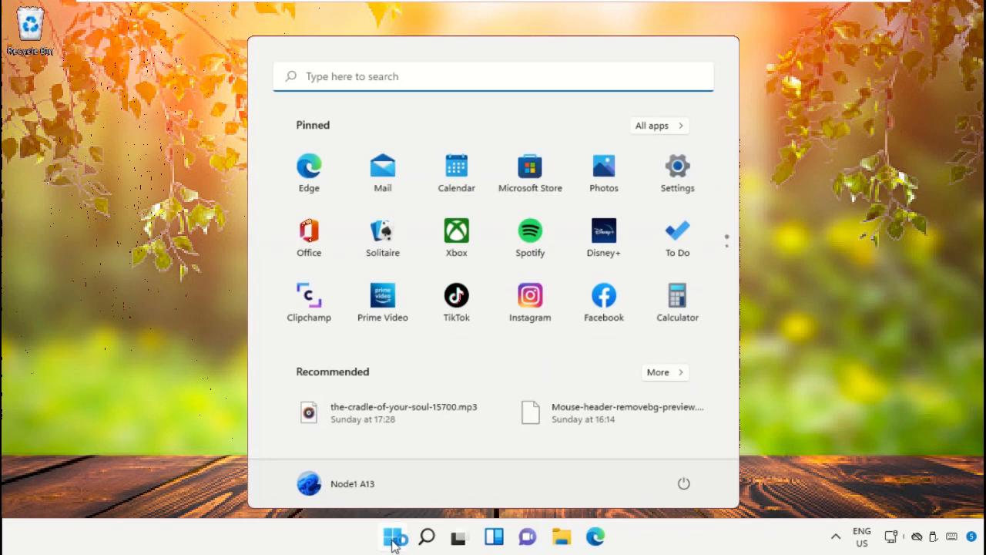
pyautogui.write('task mana')
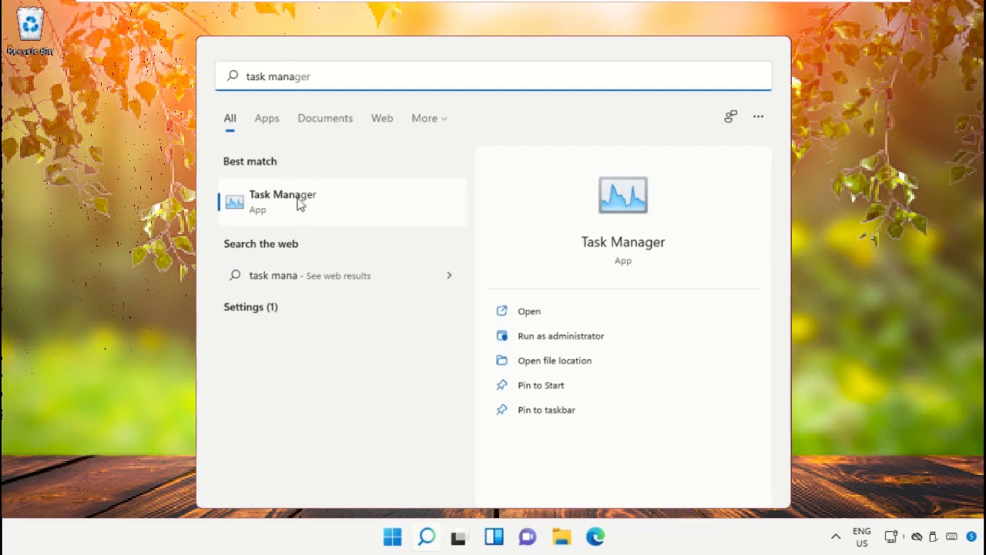
pyautogui.click(284, 194)
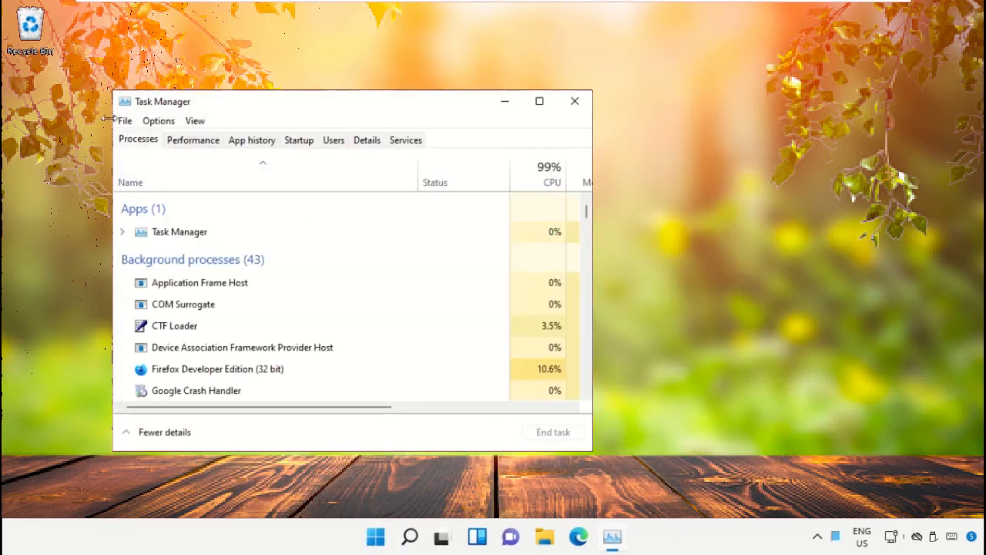
pyautogui.click(123, 121)
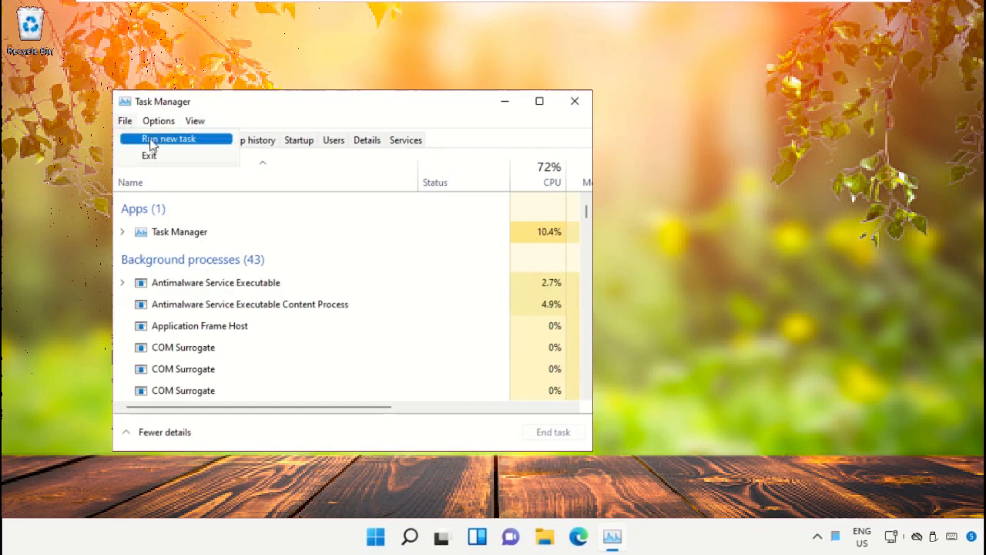
pyautogui.click(167, 139)
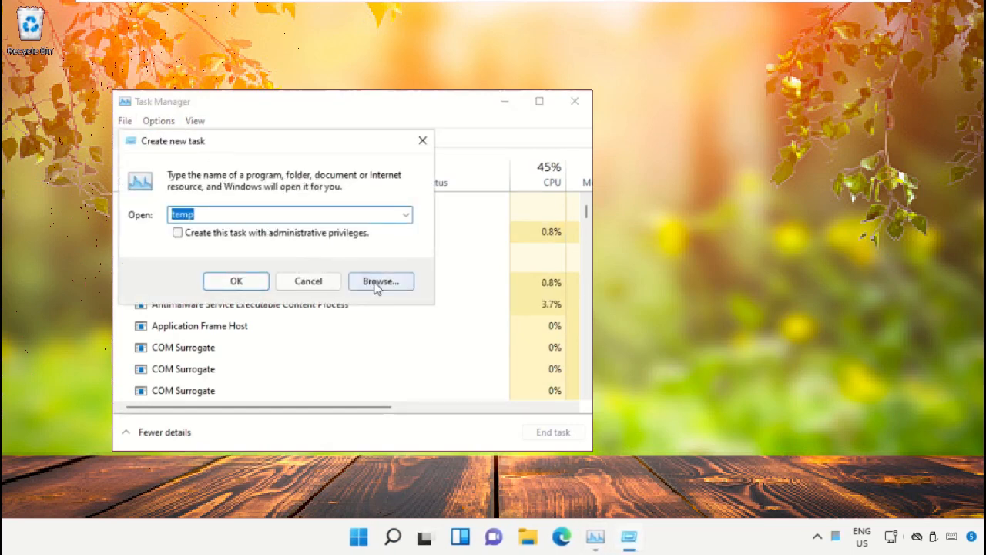
# Step: Browse Local Disk (C:) down to System32 and pick cmd.exe as the task's program
pyautogui.click(381, 281)
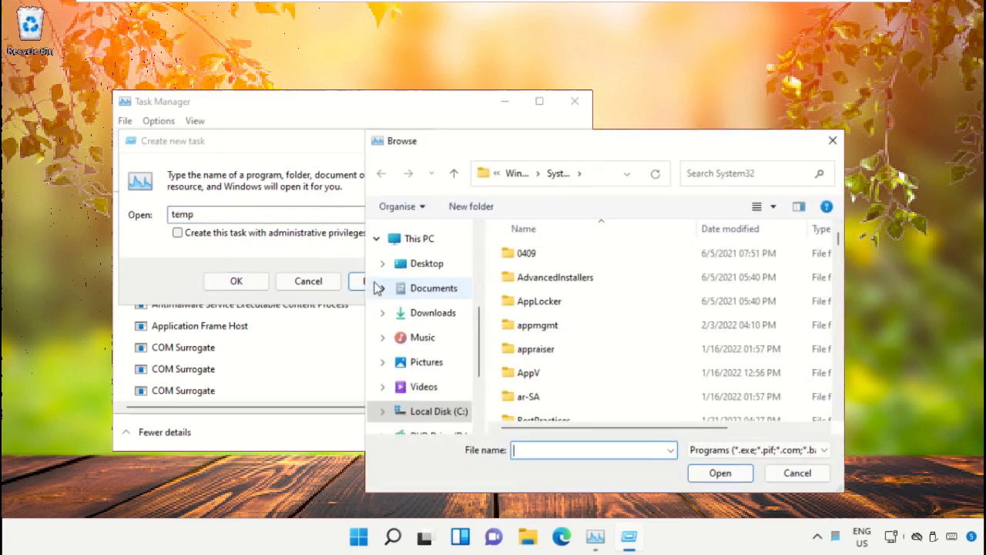
pyautogui.moveTo(424, 417)
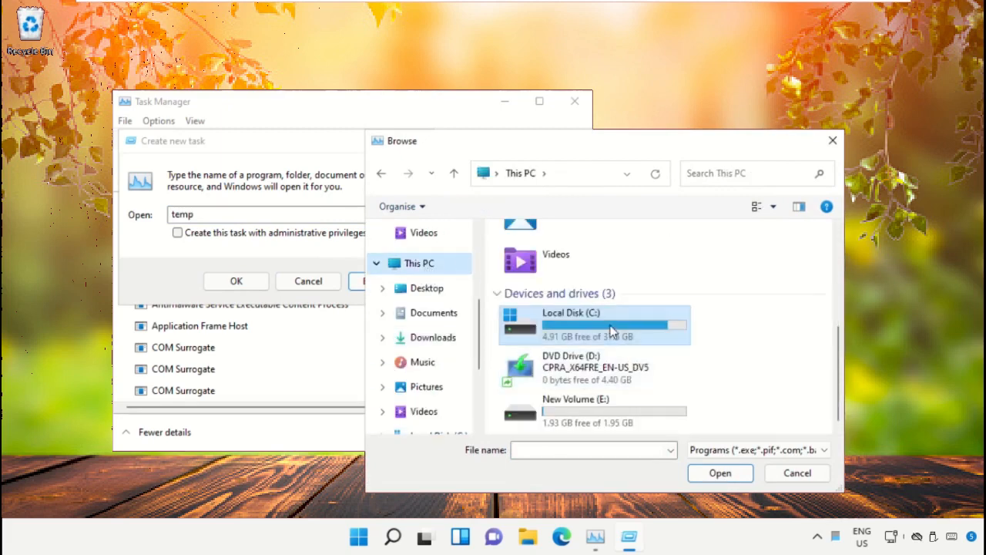
pyautogui.doubleClick(594, 324)
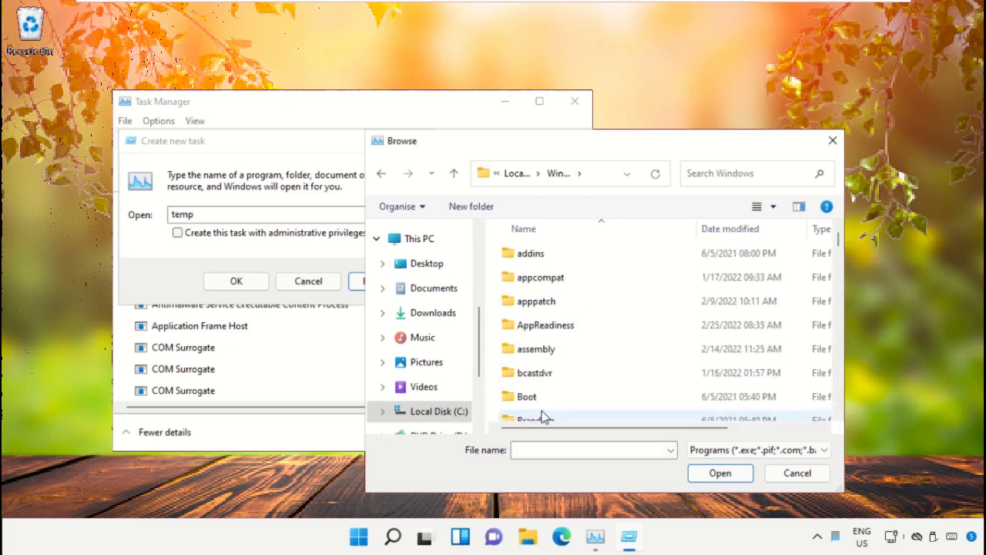
pyautogui.scroll(-3)
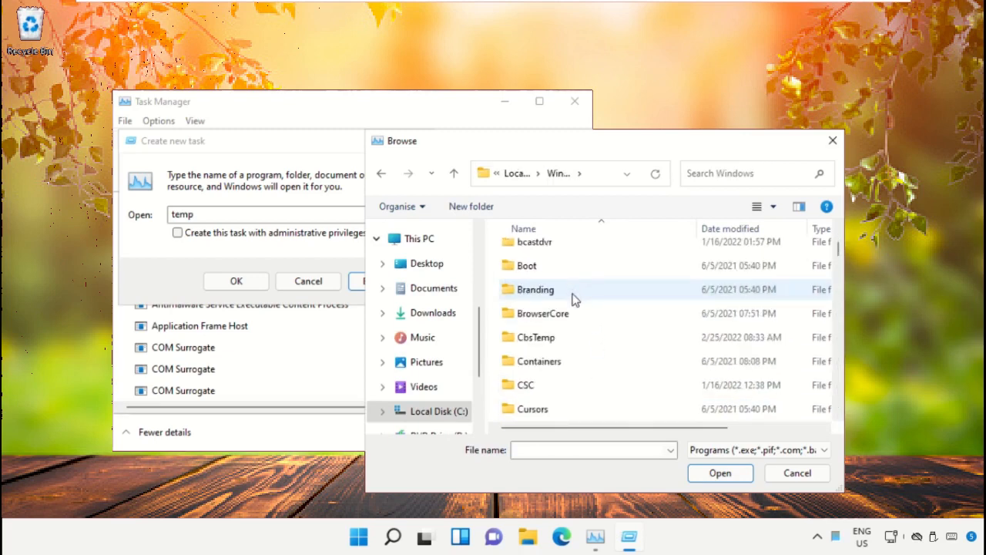
pyautogui.scroll(-3)
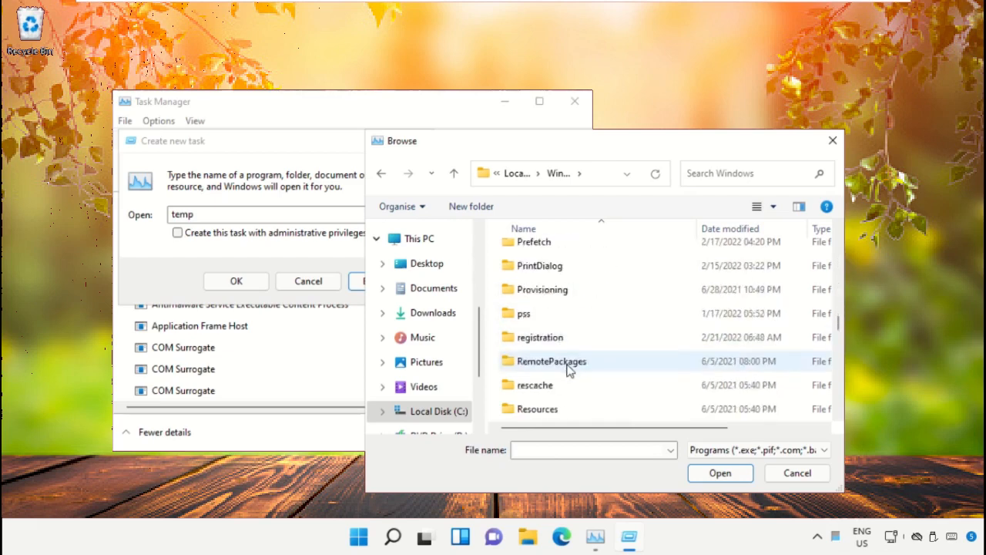
pyautogui.scroll(-3)
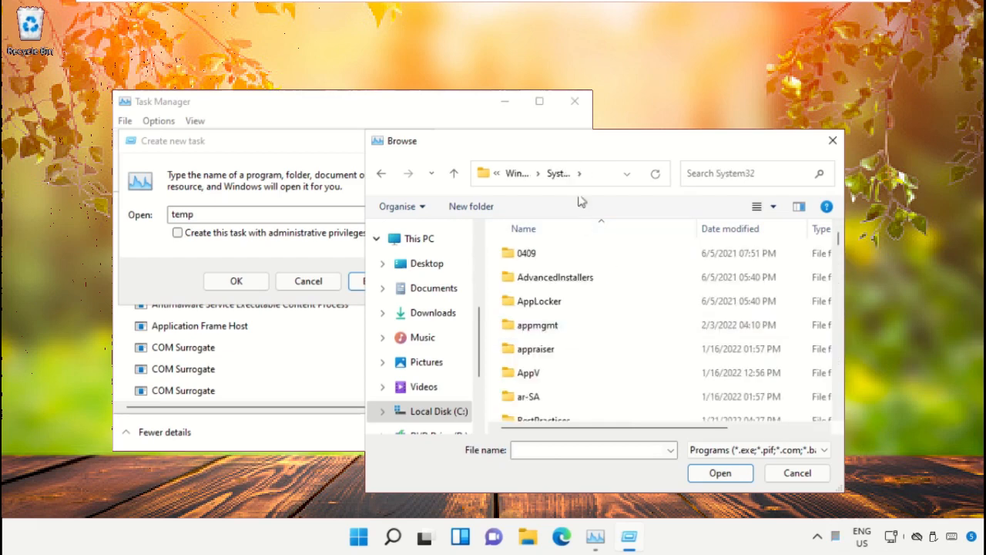
pyautogui.scroll(-3)
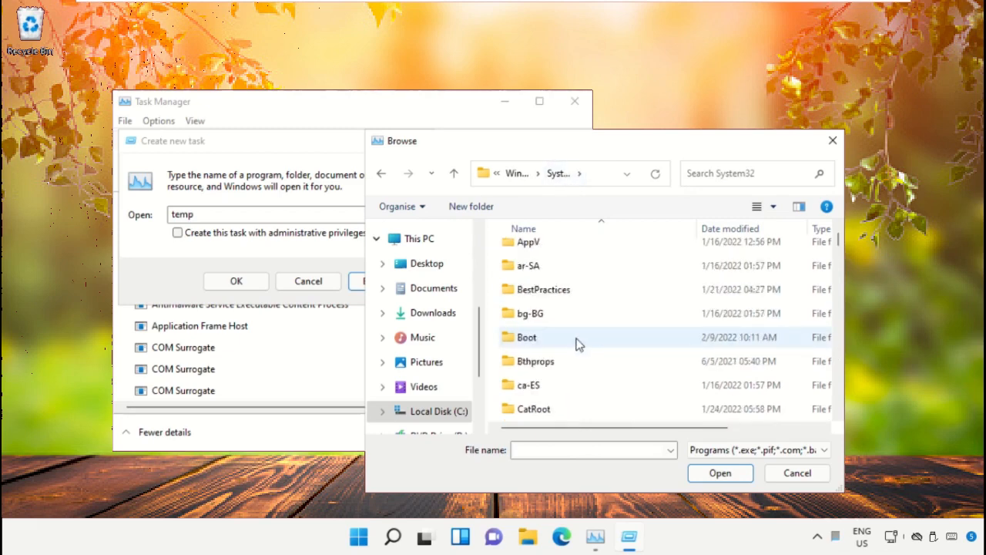
pyautogui.scroll(-3)
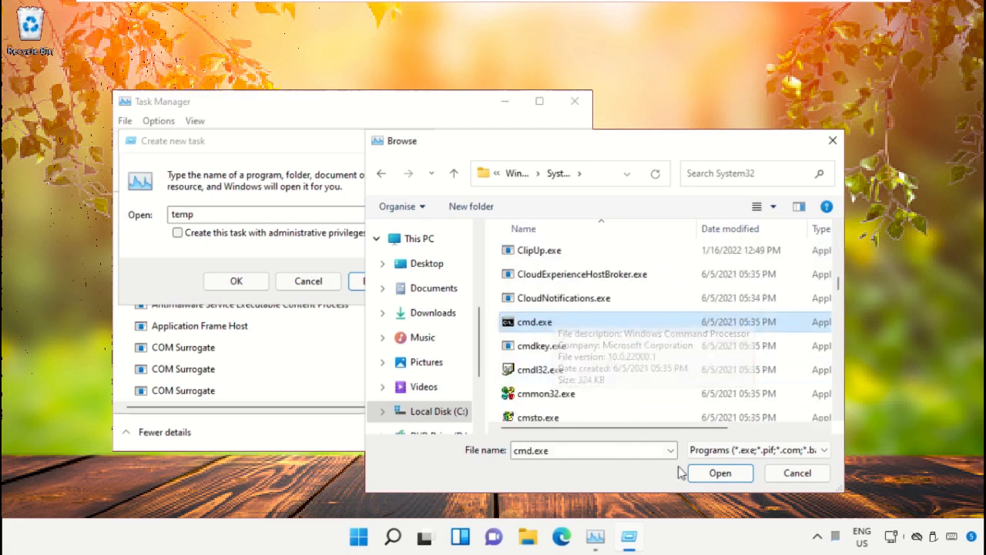
pyautogui.click(720, 474)
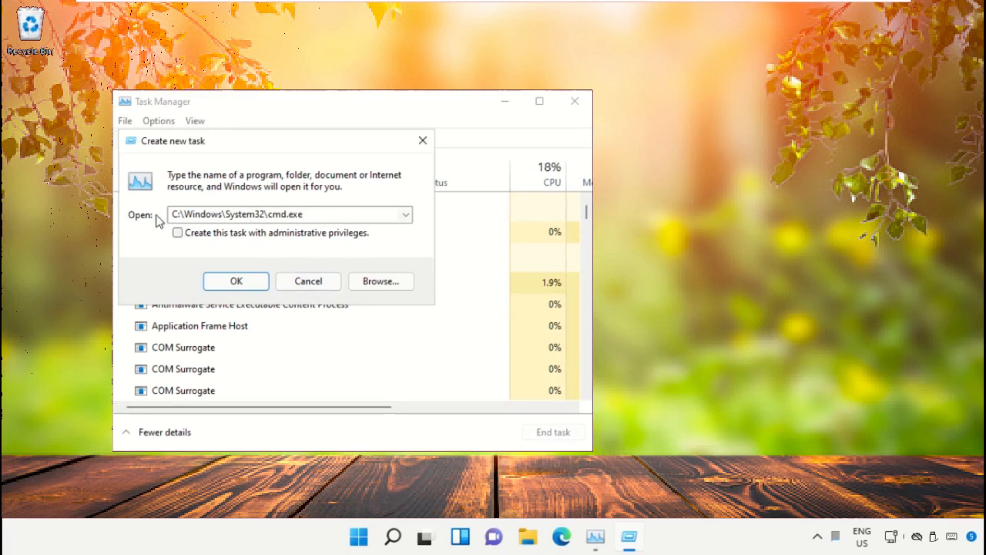
# Step: Run cmd.exe with administrative privileges, then close Task Manager leaving the Administrator console
pyautogui.click(177, 233)
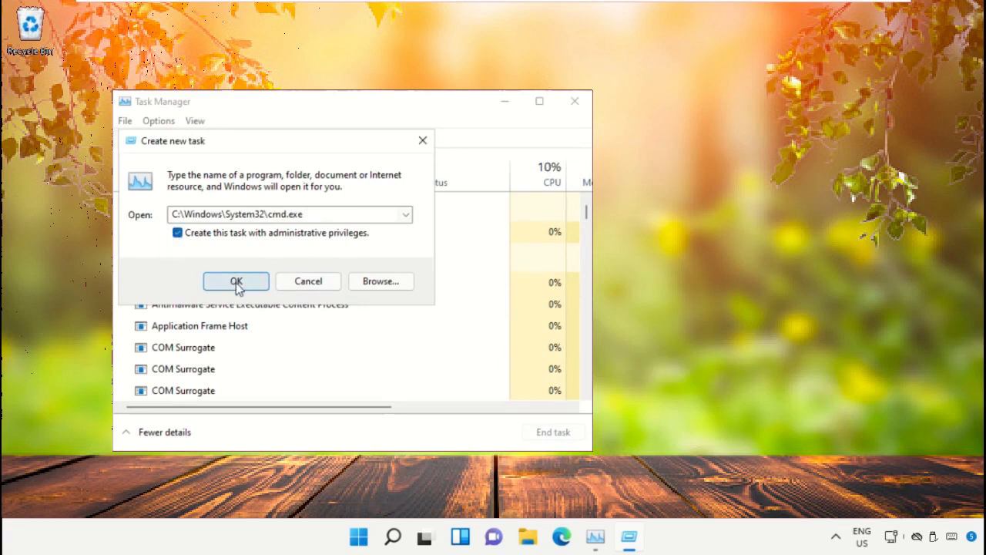
pyautogui.click(236, 280)
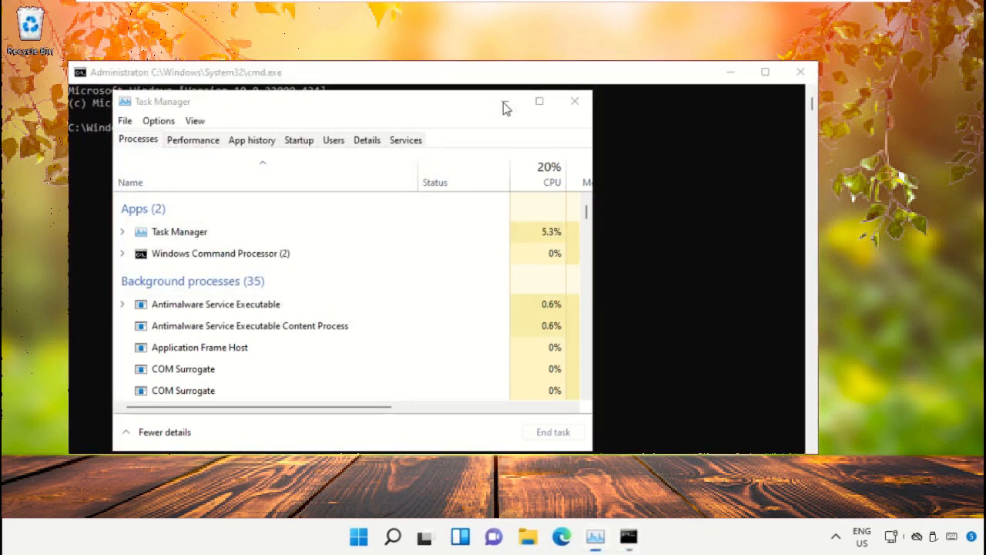
pyautogui.click(573, 102)
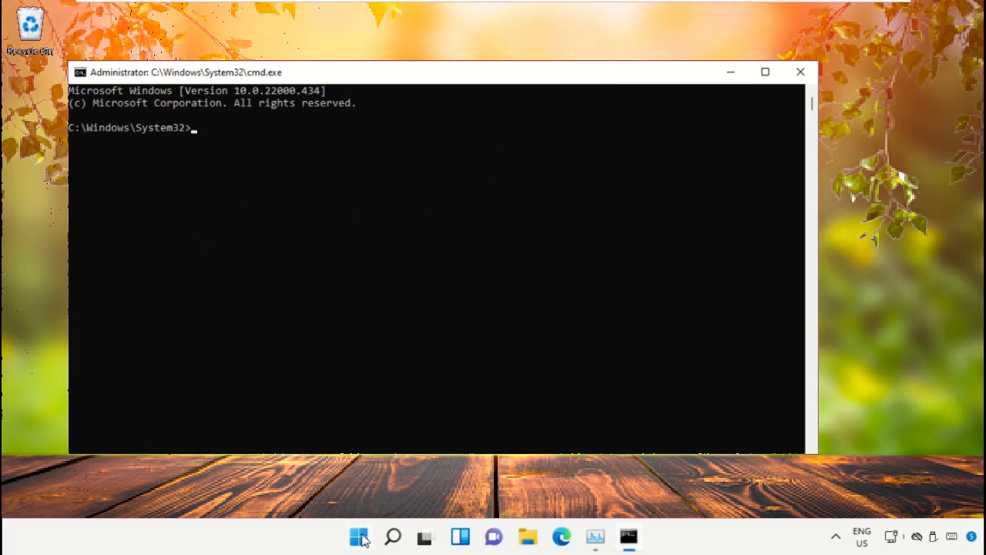
pyautogui.moveTo(740, 73)
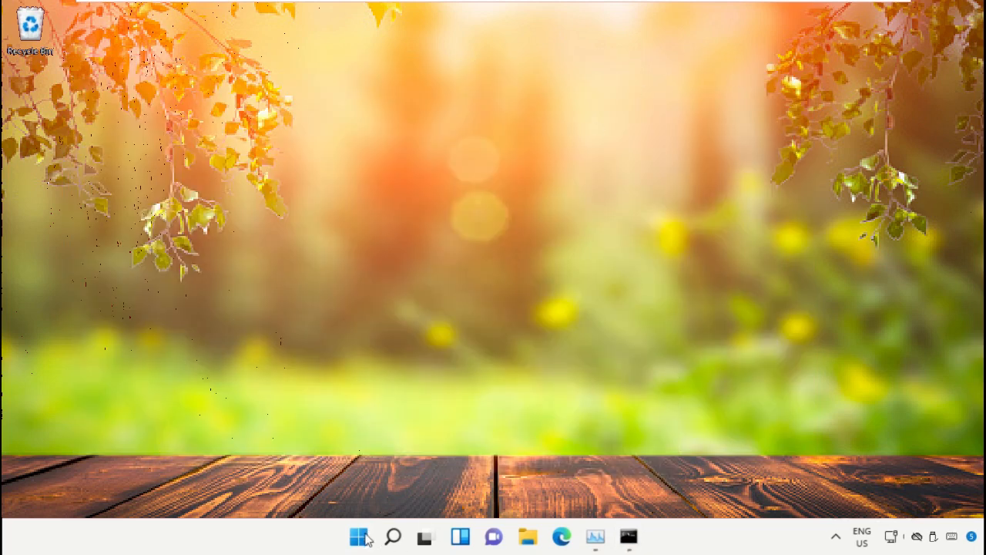
# Step: Launch Chrome from Start search, go to google and search the 'hows.tech windows commands' suggestion
pyautogui.click(359, 537)
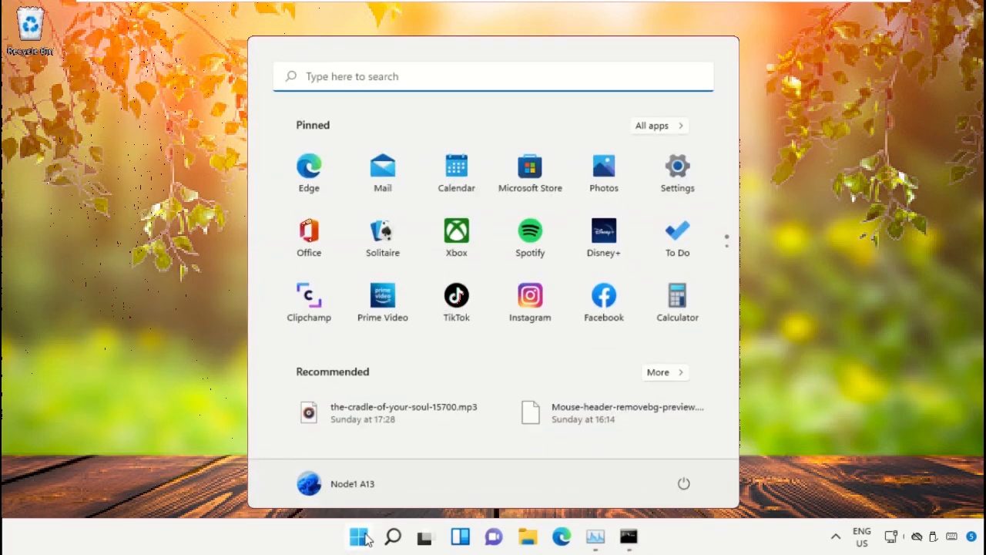
pyautogui.write('Chrome')
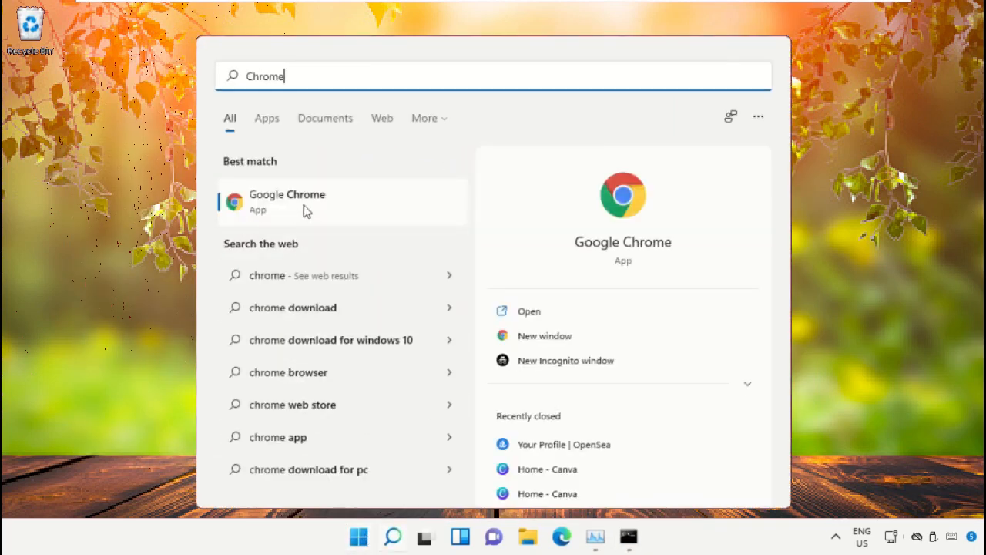
pyautogui.click(287, 200)
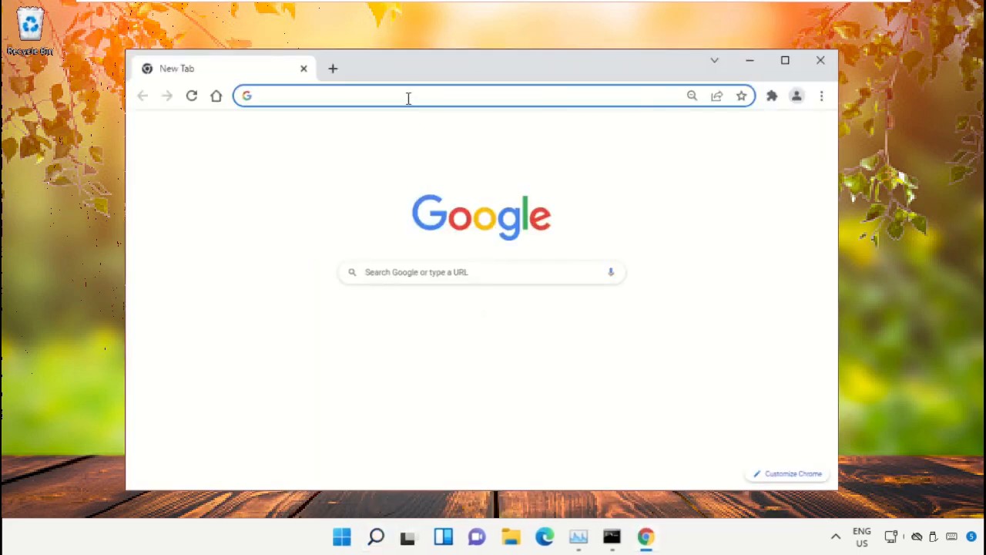
pyautogui.write('google.com')
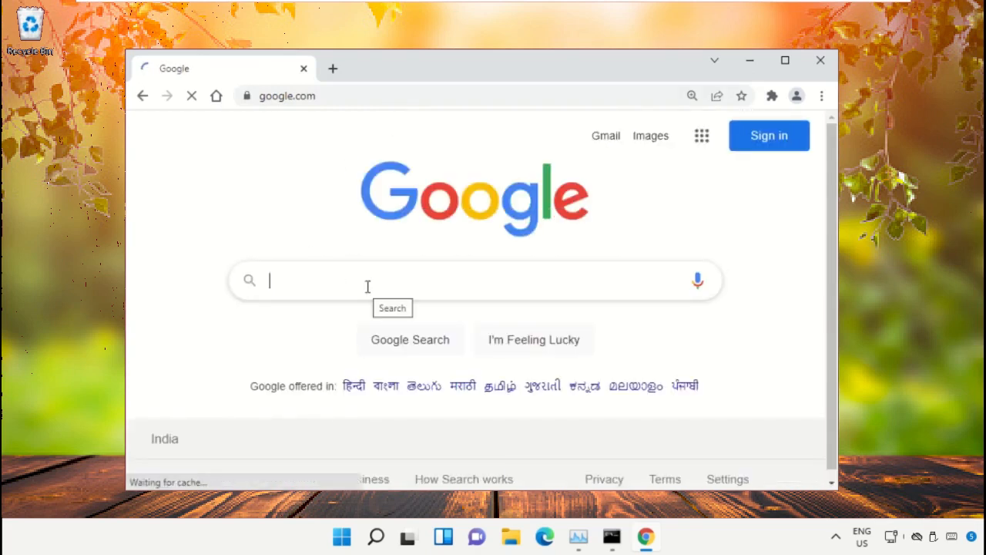
pyautogui.write('hows.tec')
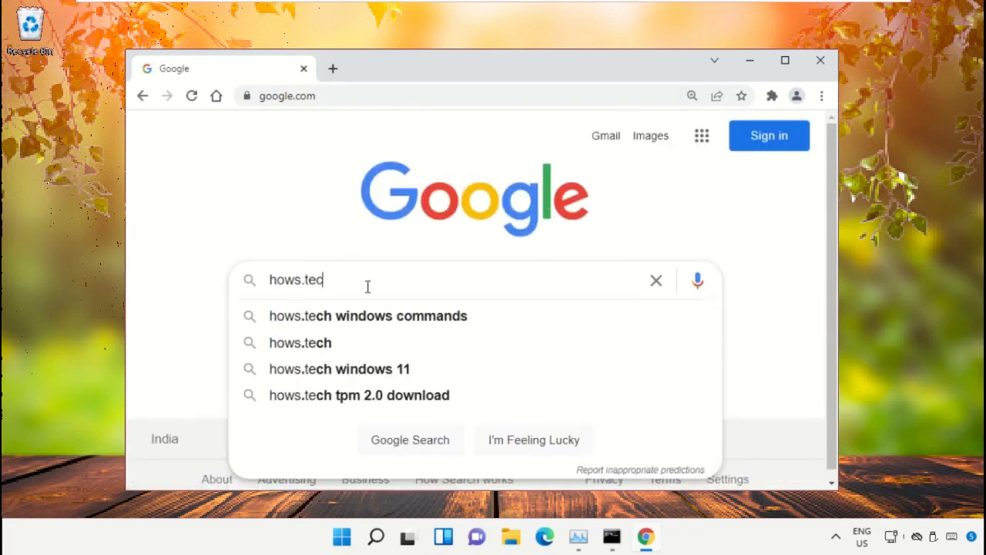
pyautogui.click(367, 316)
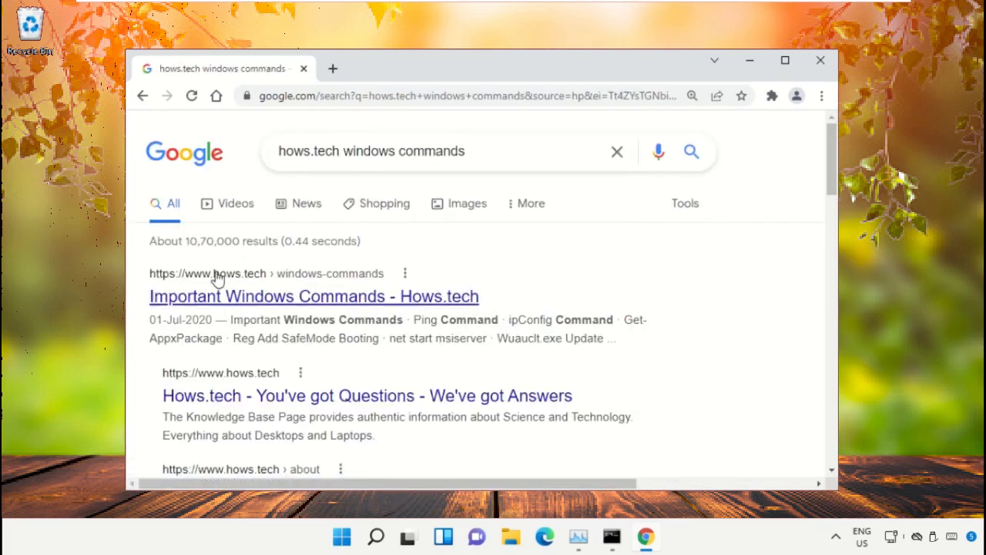
pyautogui.moveTo(235, 308)
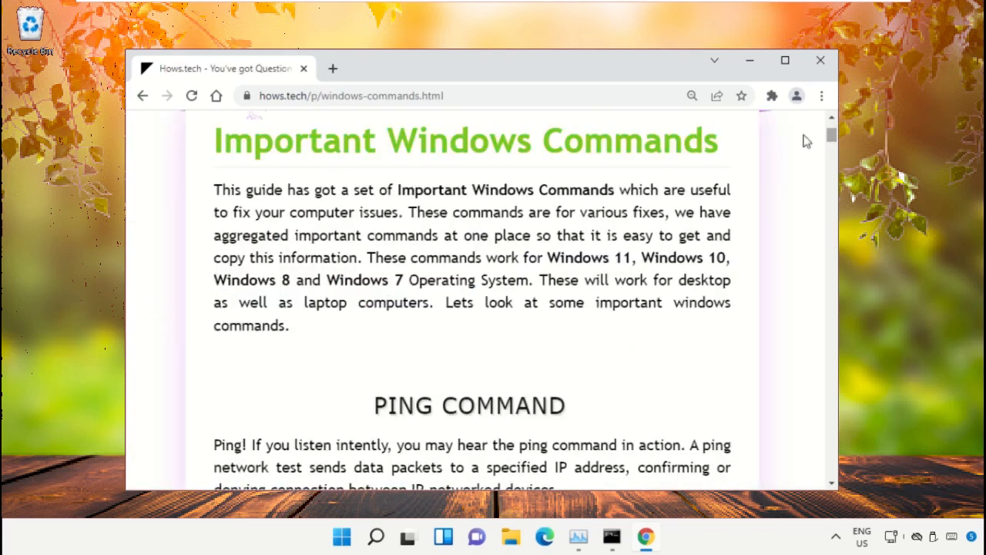
# Step: Scroll the hows.tech page to Command 12 and select the whole sfc /scanfile line for ieframe.dll
pyautogui.tripleClick(466, 140)
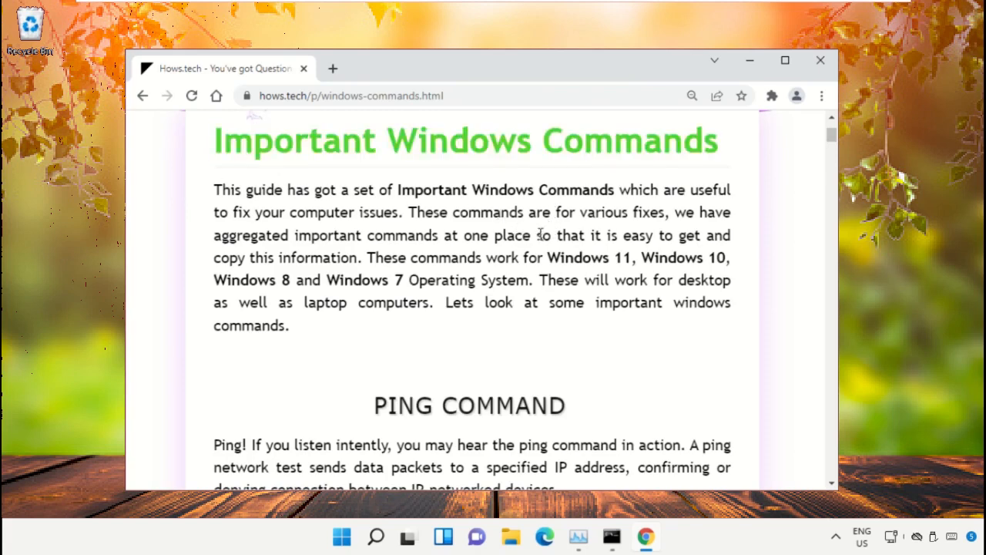
pyautogui.scroll(-3)
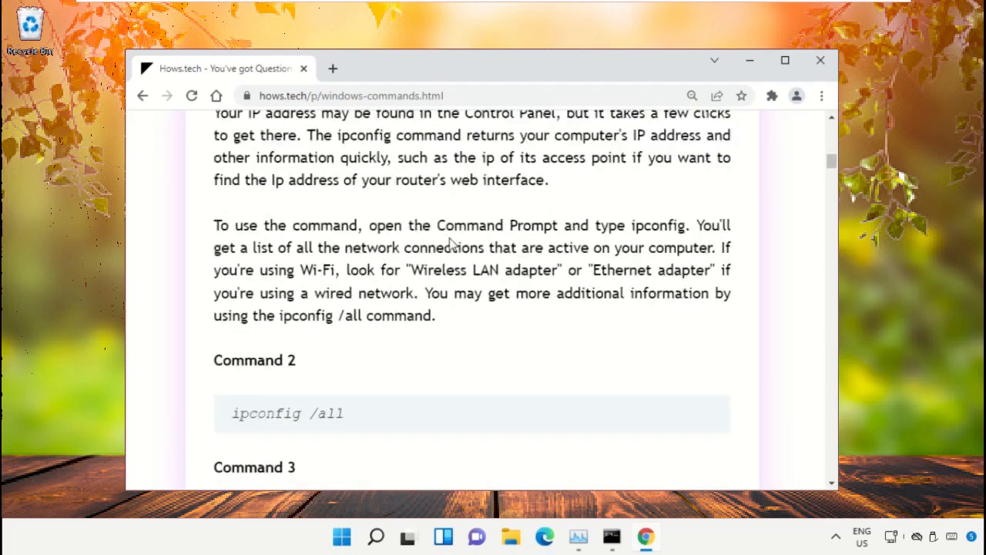
pyautogui.scroll(-3)
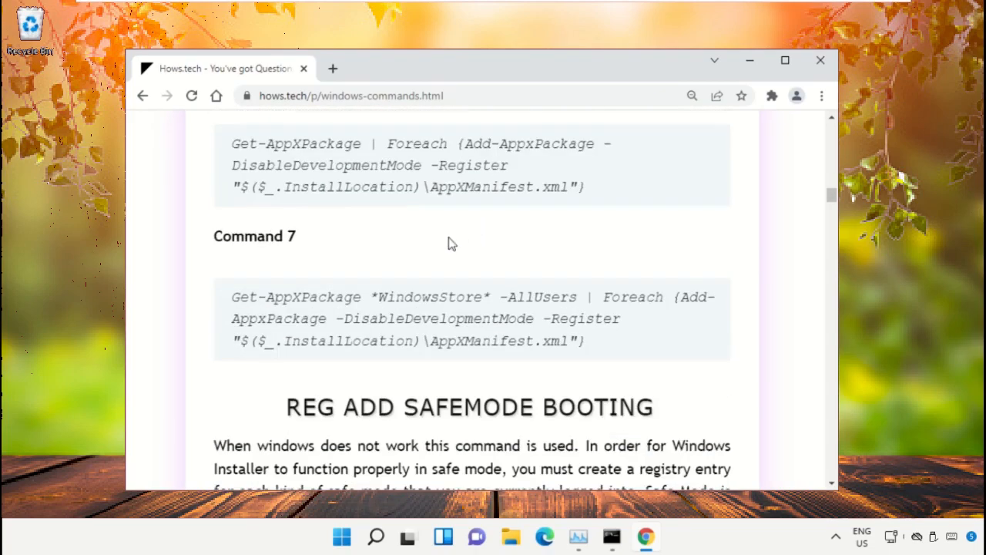
pyautogui.scroll(-3)
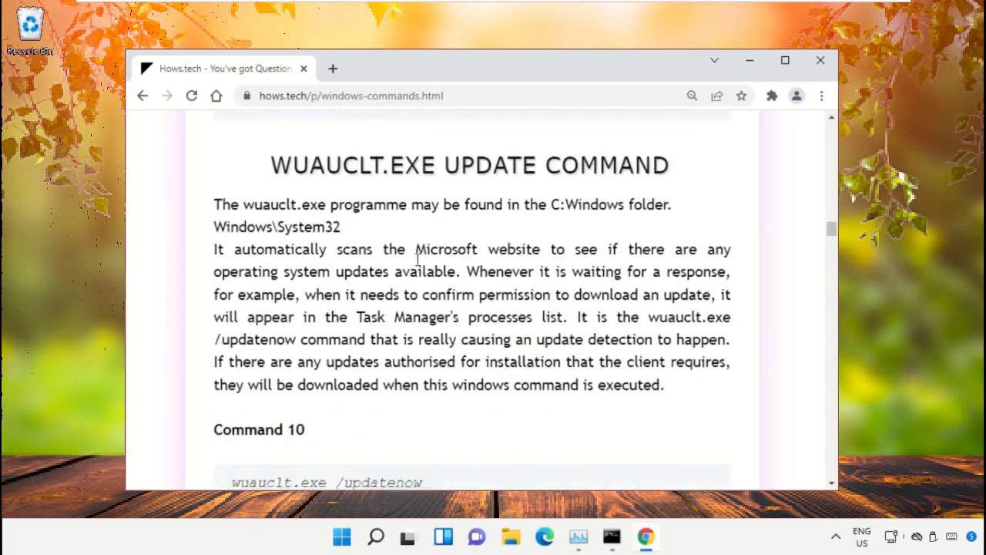
pyautogui.scroll(-3)
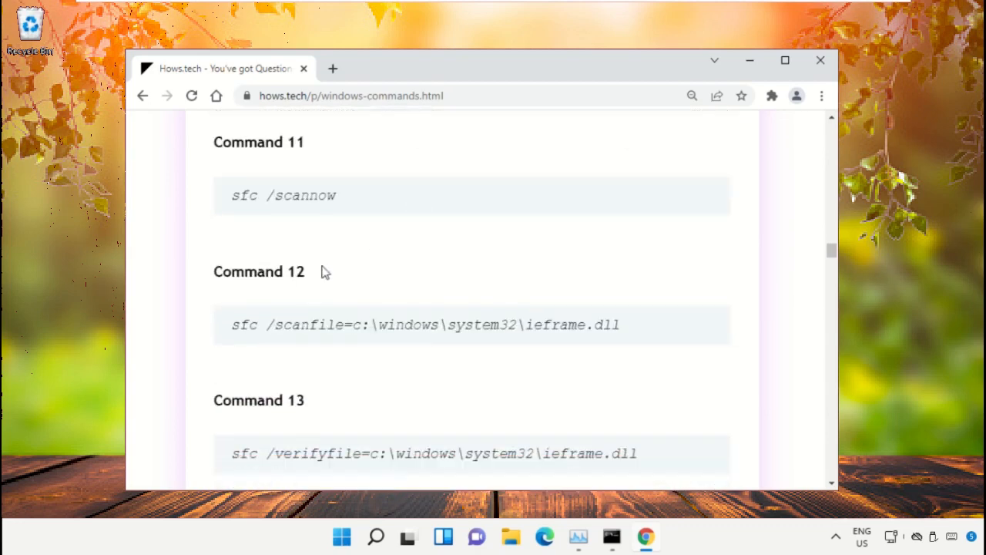
pyautogui.scroll(-3)
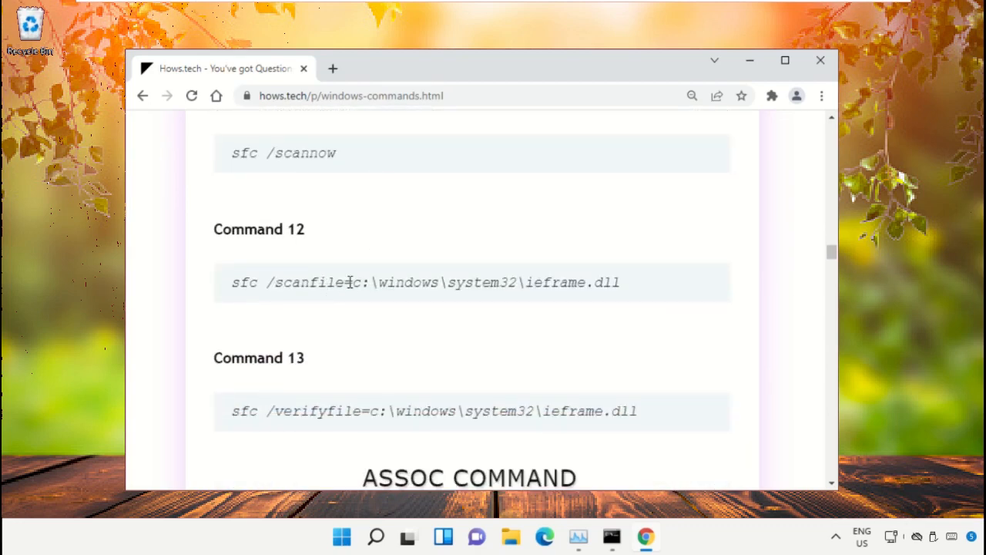
pyautogui.moveTo(544, 308)
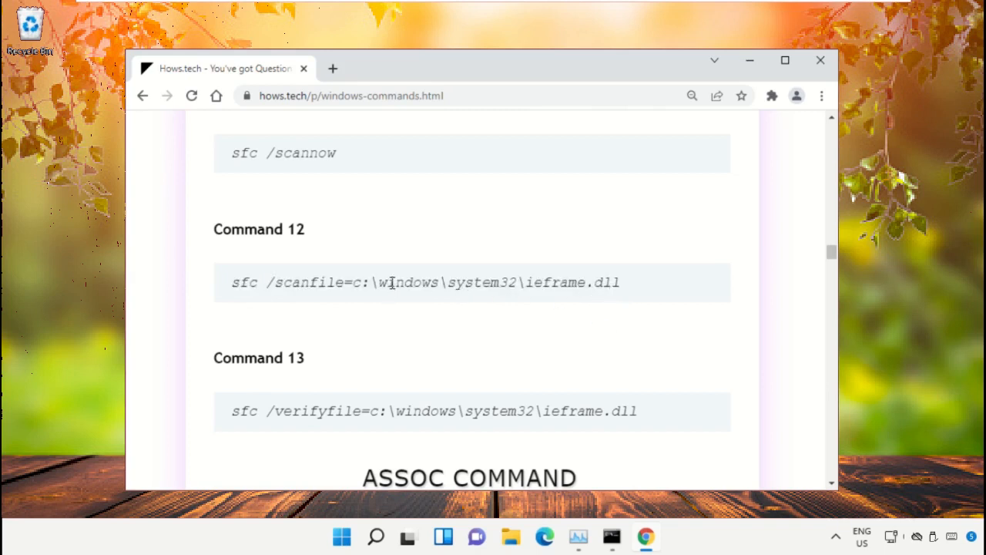
pyautogui.tripleClick(425, 282)
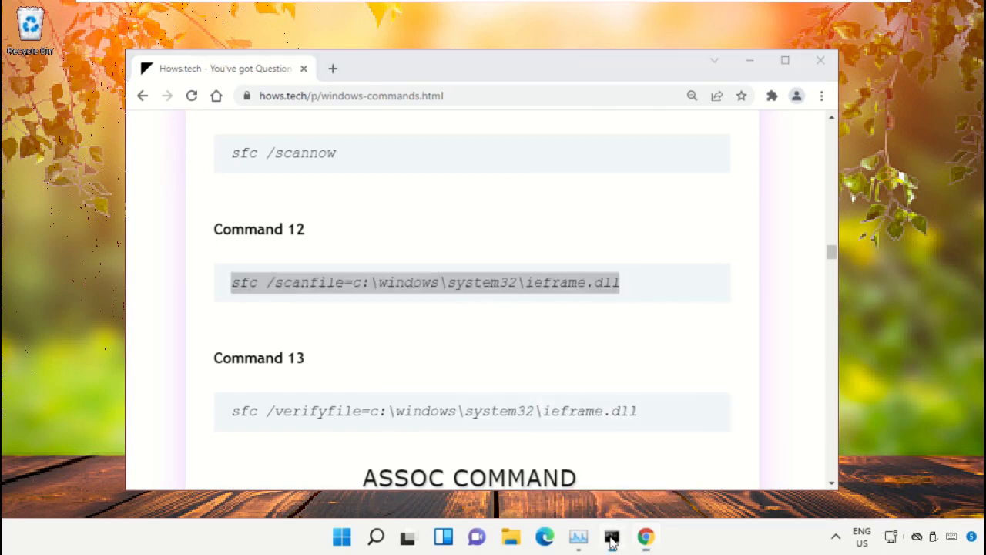
# Step: Run sfc /scanfile=c:\windows\system32\ieframe.dll in the administrator prompt with no violations found
pyautogui.click(610, 536)
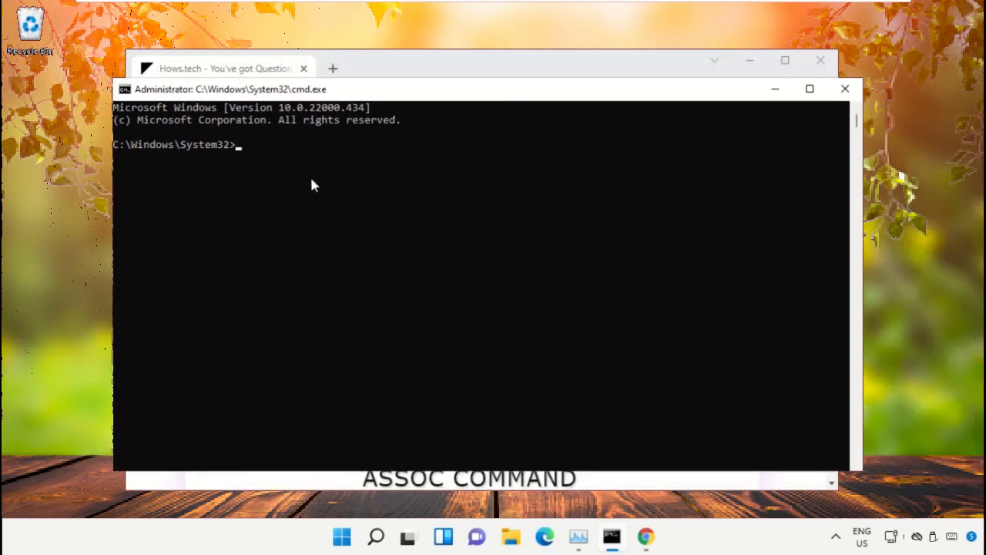
pyautogui.write('sfc /scanfile=c:\\windows\\system32\\ieframe.dll')
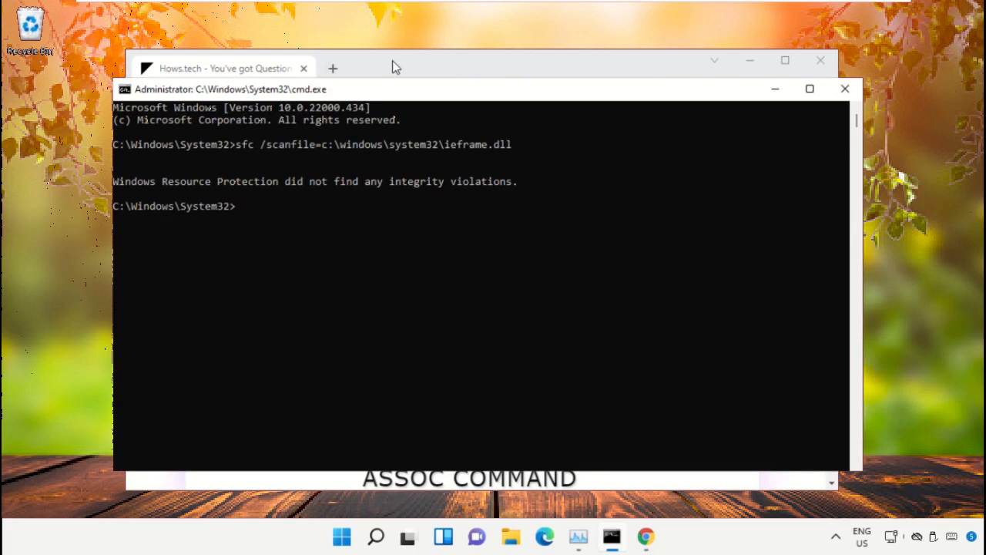
# Step: Run sfc /verifyfile=c:\windows\system32\ieframe.dll from Command 13, then close cmd and minimize Chrome
pyautogui.click(224, 68)
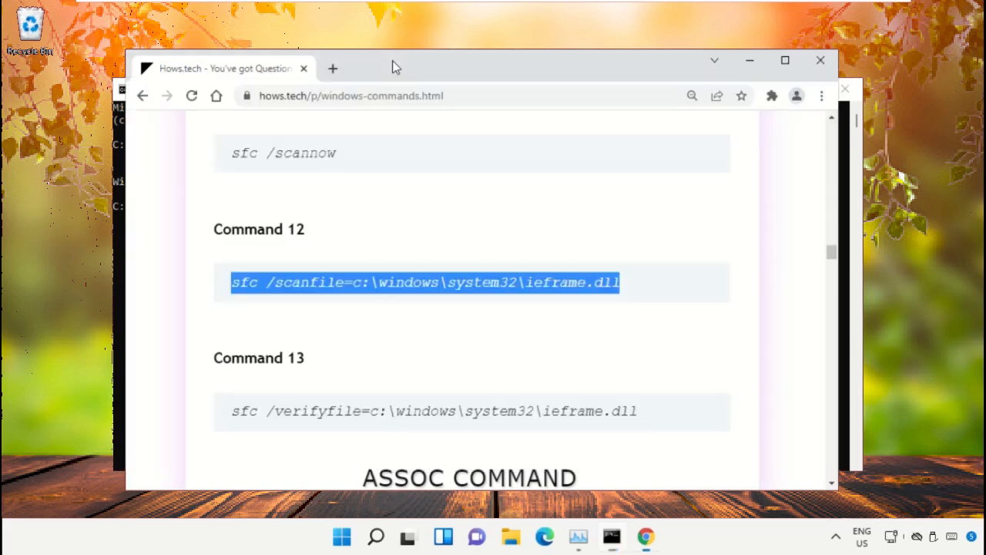
pyautogui.scroll(-3)
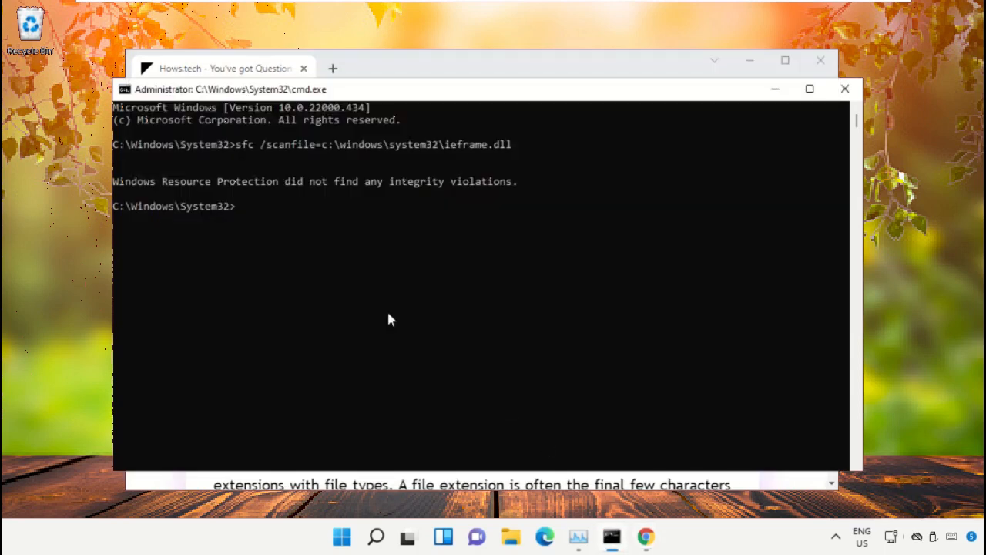
pyautogui.write('sfc /verifyfile=c:\\windows\\system32\\ieframe.dll')
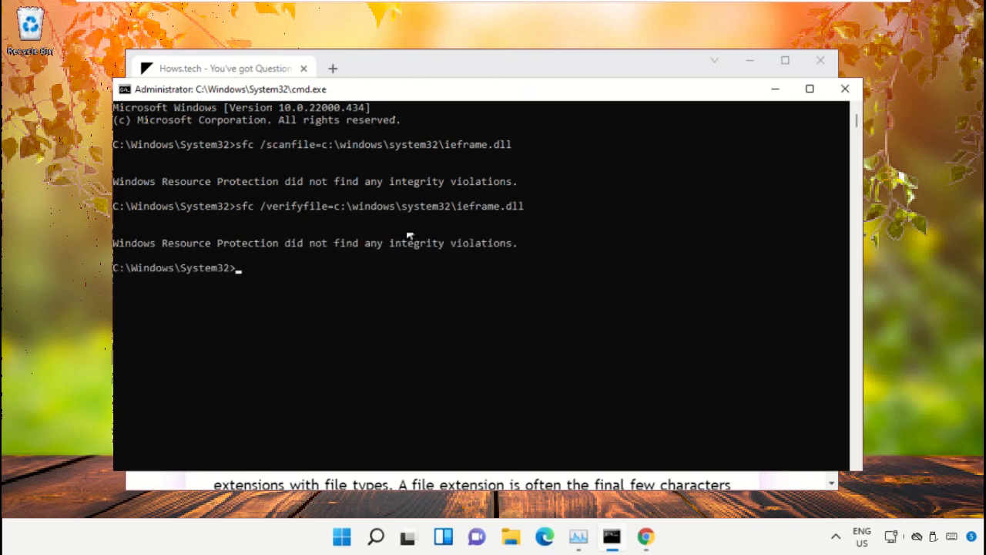
pyautogui.moveTo(409, 65)
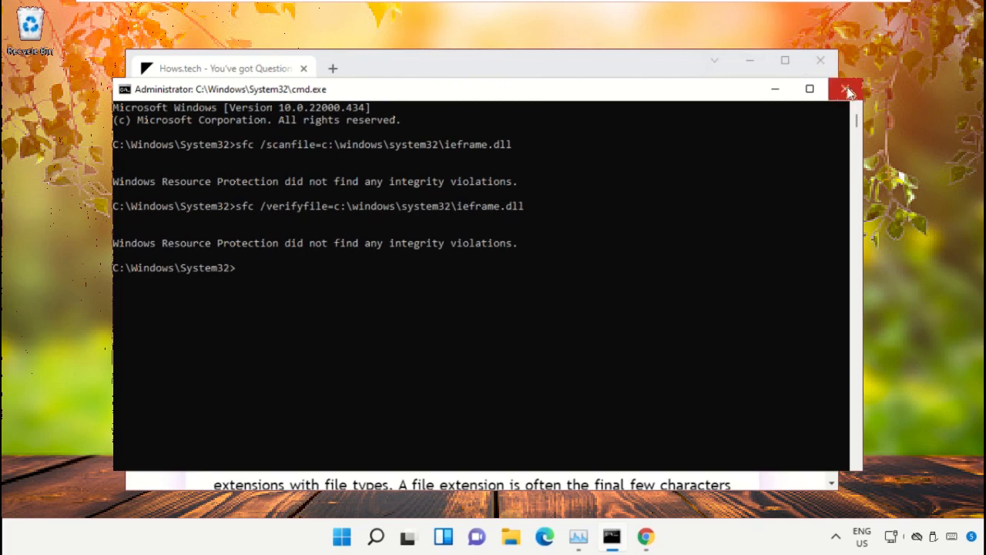
pyautogui.moveTo(845, 89)
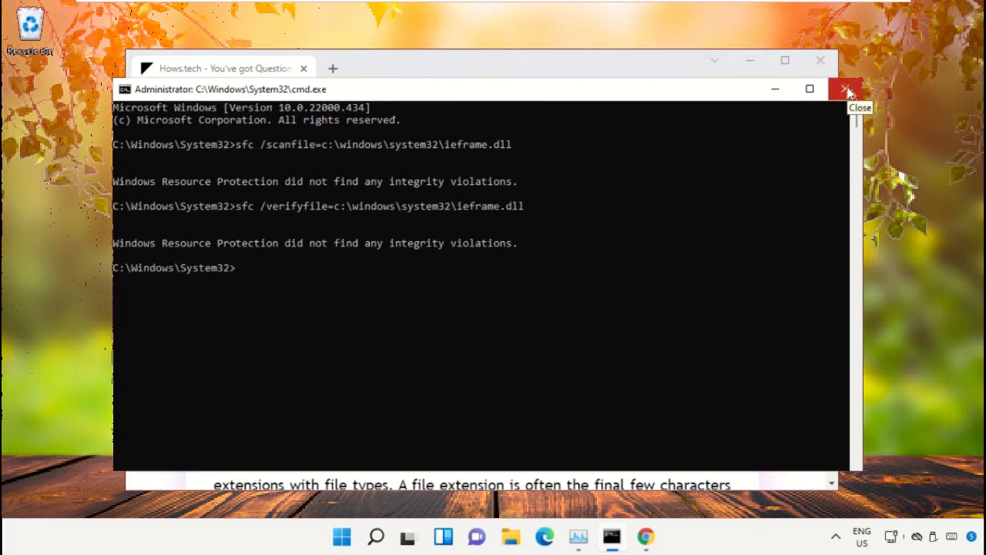
pyautogui.click(842, 86)
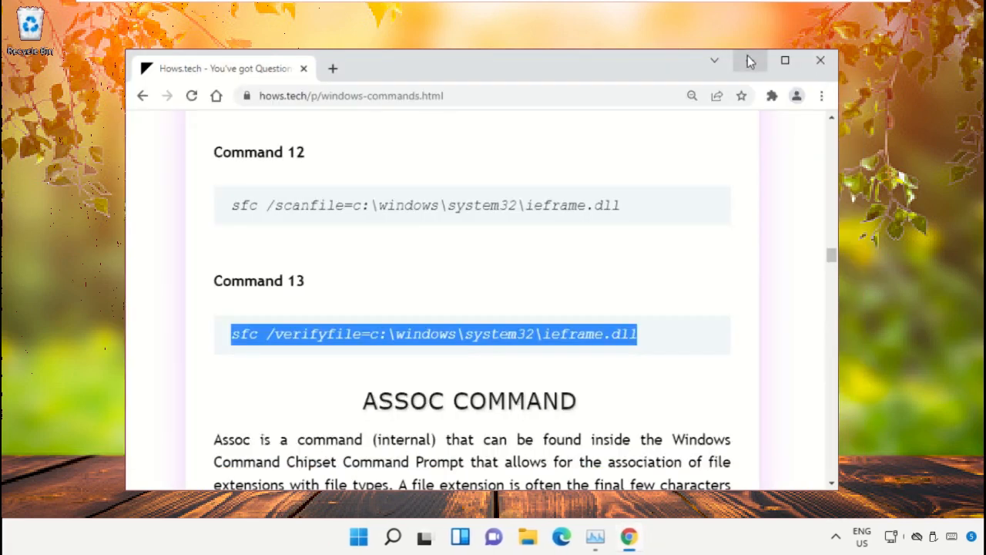
pyautogui.moveTo(749, 62)
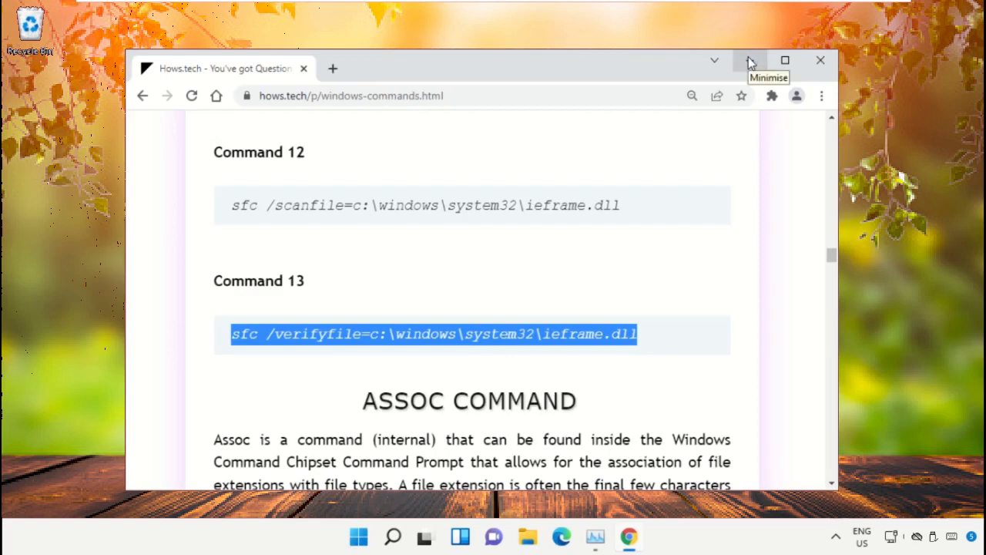
pyautogui.click(746, 61)
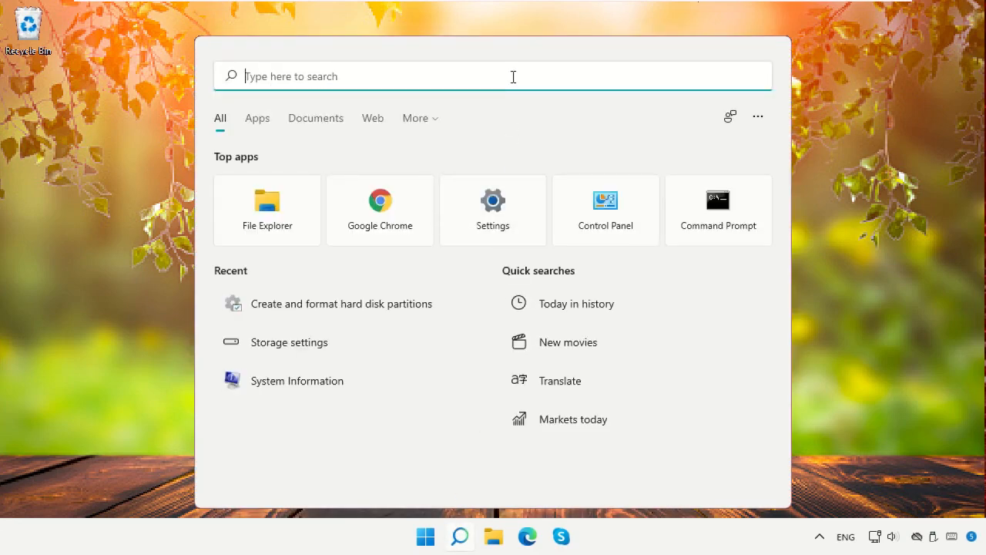
# Step: Search 'Create and format hard disk partitions' to bring up Disk Management
pyautogui.write('Create and format hard disk partitions')
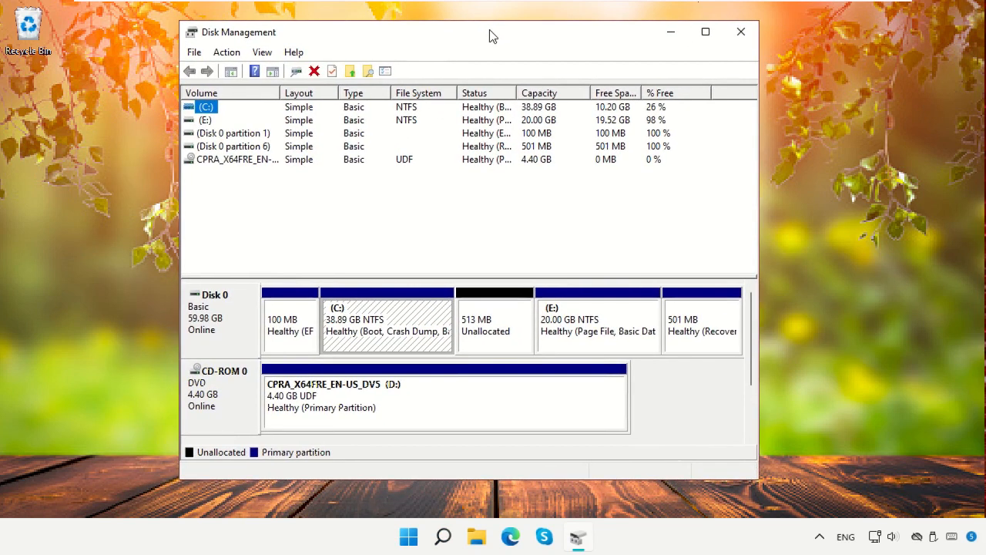
# Step: Inspect the 513 MB Unallocated block on Disk 0 and close Disk Management
pyautogui.click(495, 324)
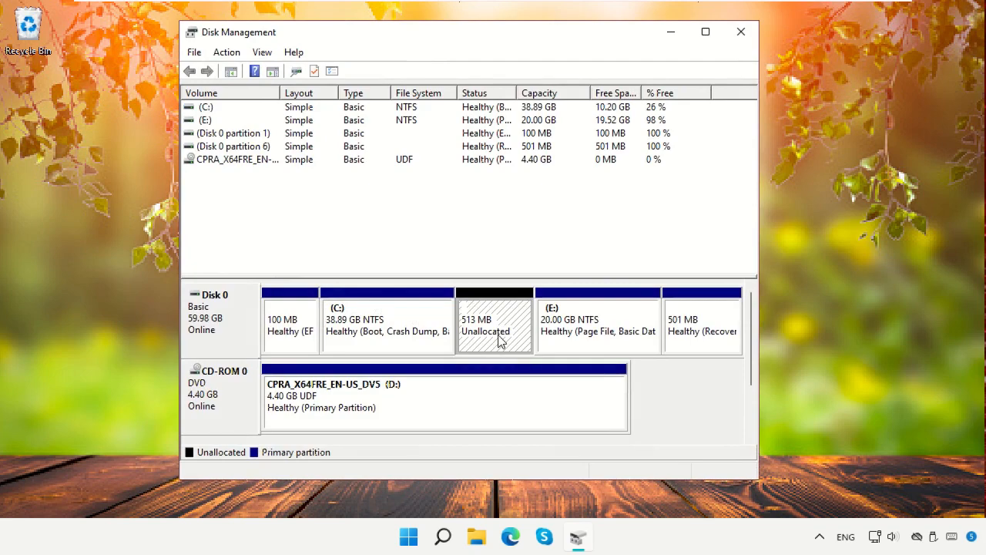
pyautogui.moveTo(740, 34)
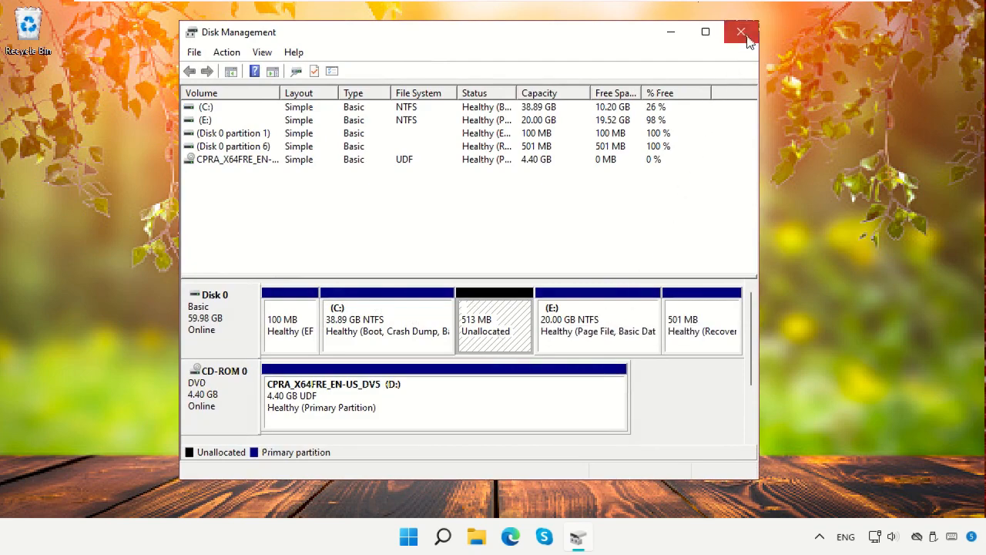
pyautogui.click(742, 31)
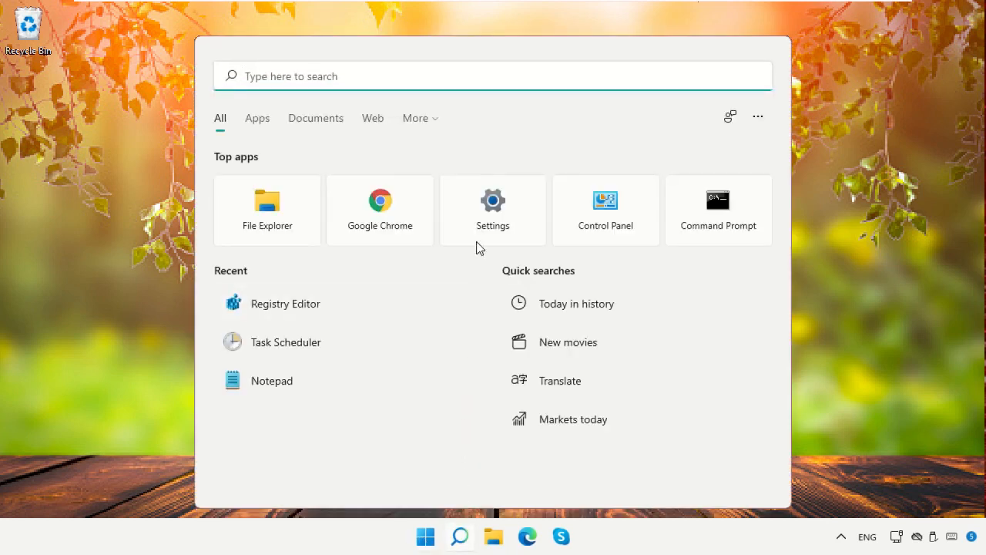
# Step: Search for Chrome in Windows Search and launch Google Chrome to a blank New Tab
pyautogui.click(501, 75)
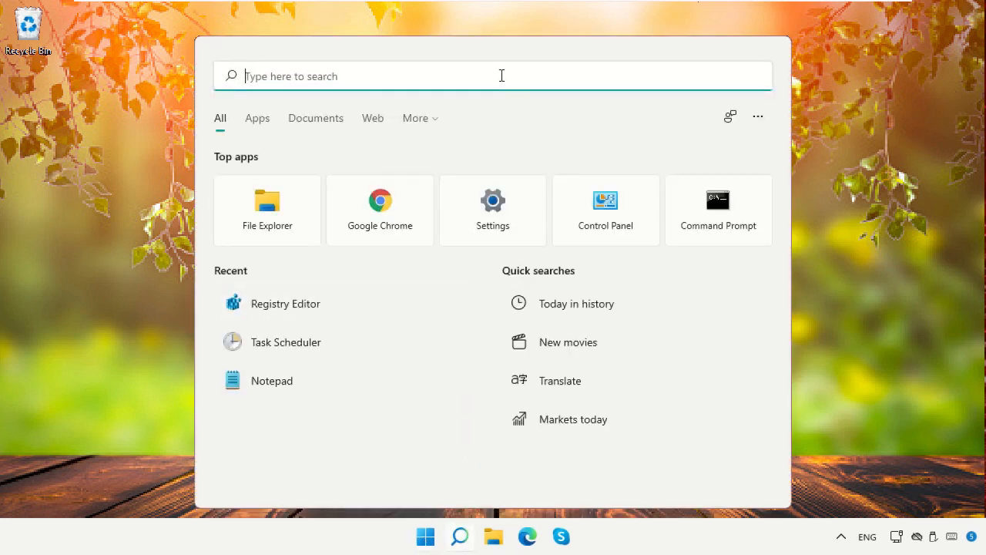
pyautogui.write('Chrome')
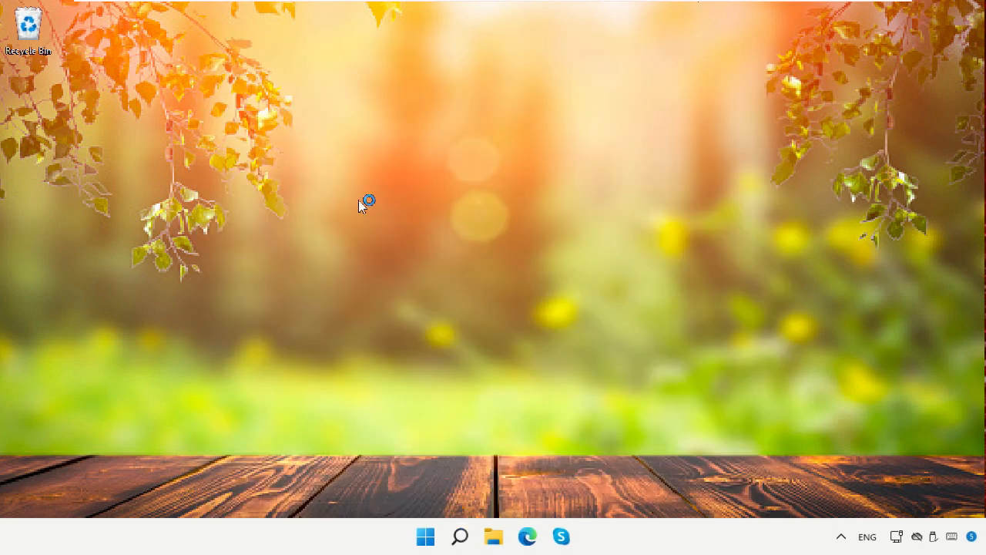
pyautogui.click(576, 536)
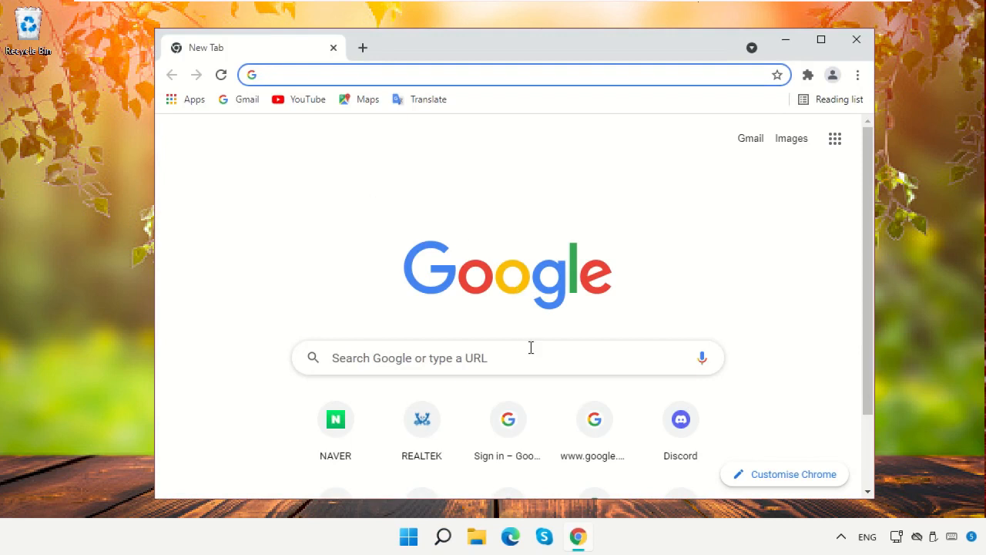
# Step: Search Google for 'minitool partition wizard' and reach the free partition manager page
pyautogui.write('minitool partition wizard')
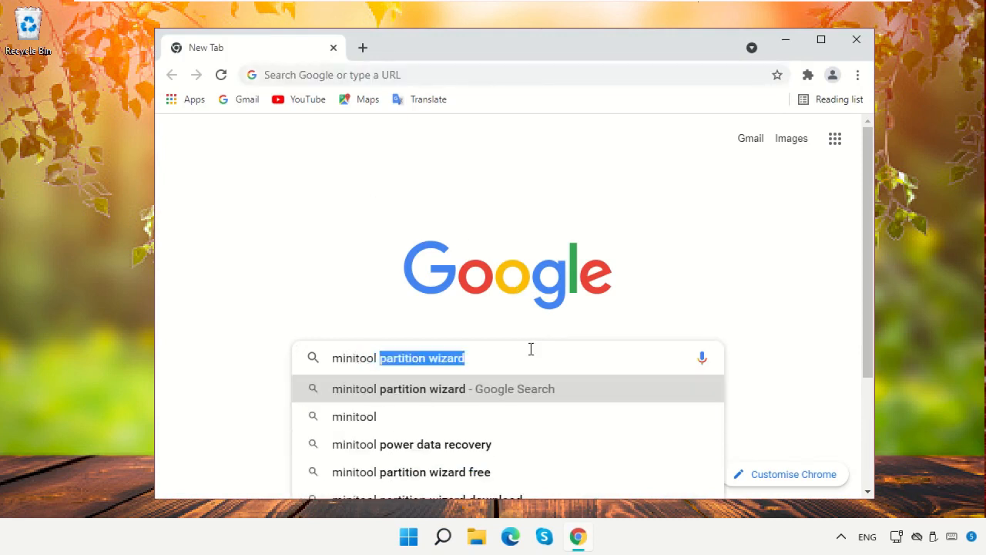
pyautogui.click(442, 389)
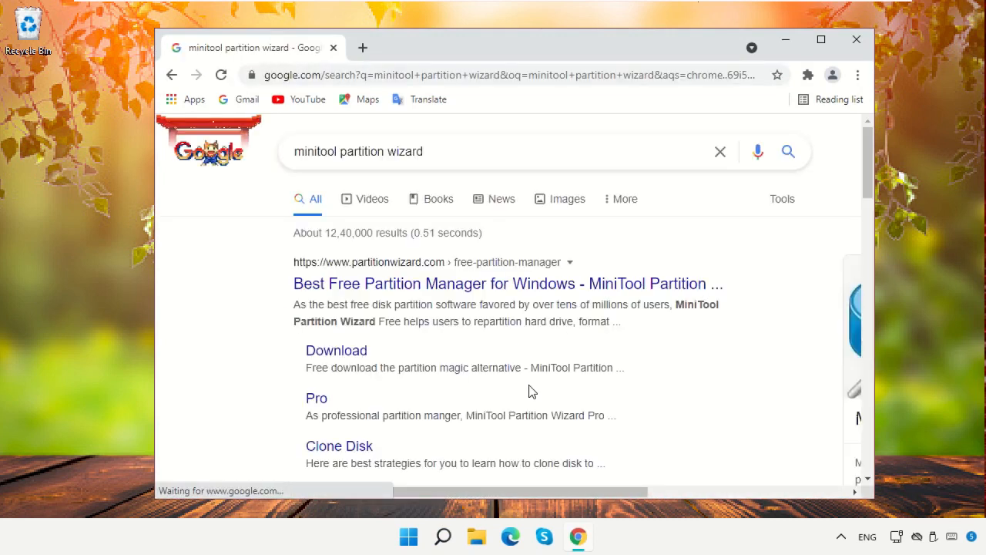
pyautogui.moveTo(410, 285)
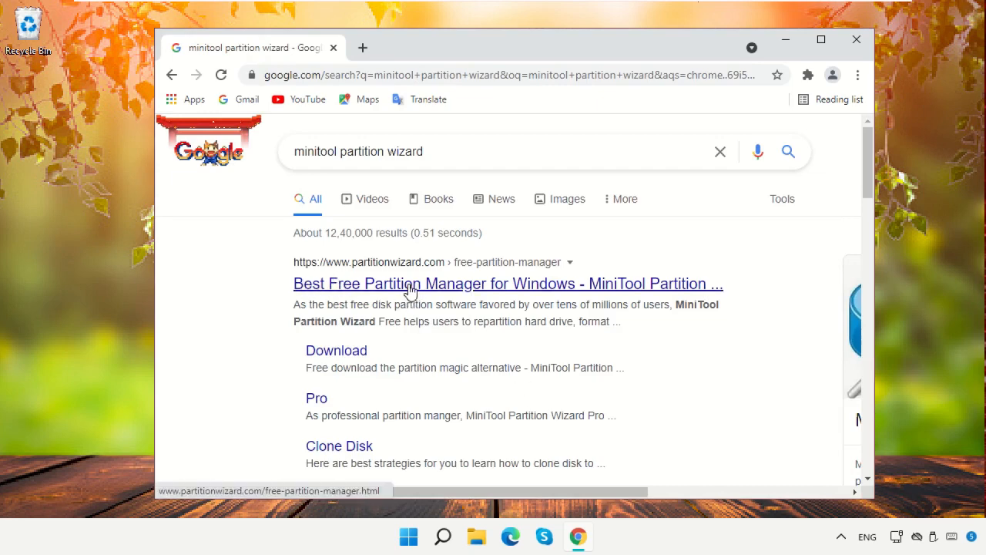
pyautogui.moveTo(430, 288)
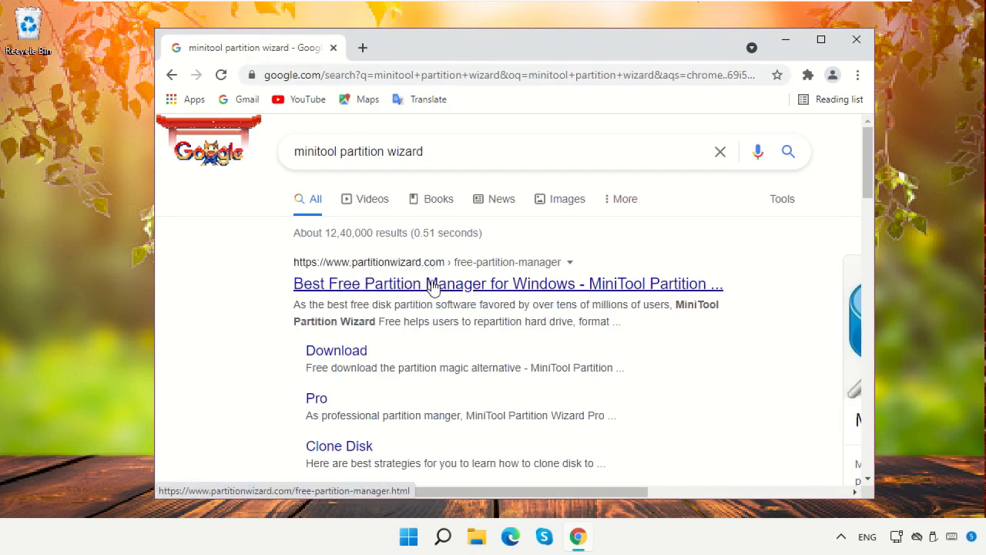
pyautogui.click(508, 283)
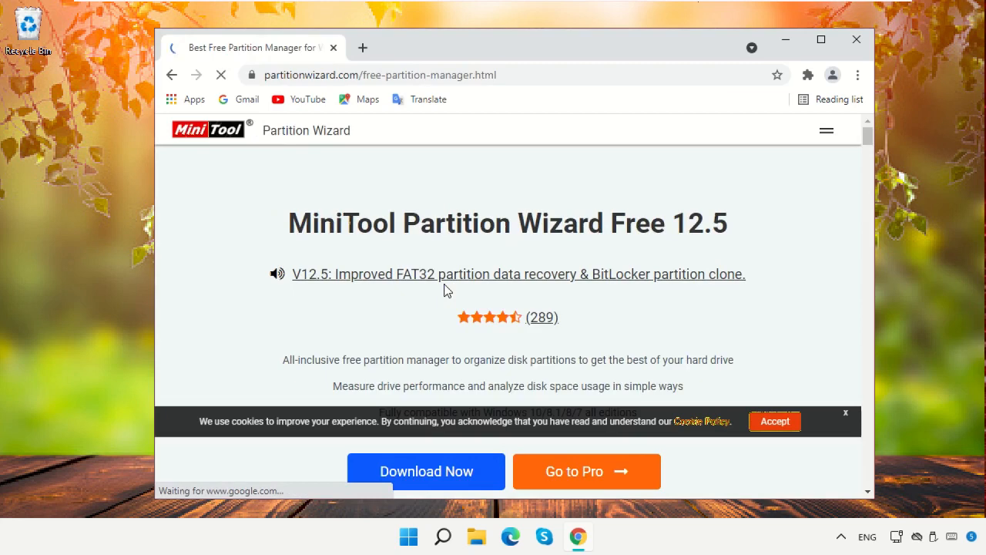
# Step: Download MiniTool Partition Wizard Free and launch the pw1205-free-online.exe installer
pyautogui.scroll(-3)
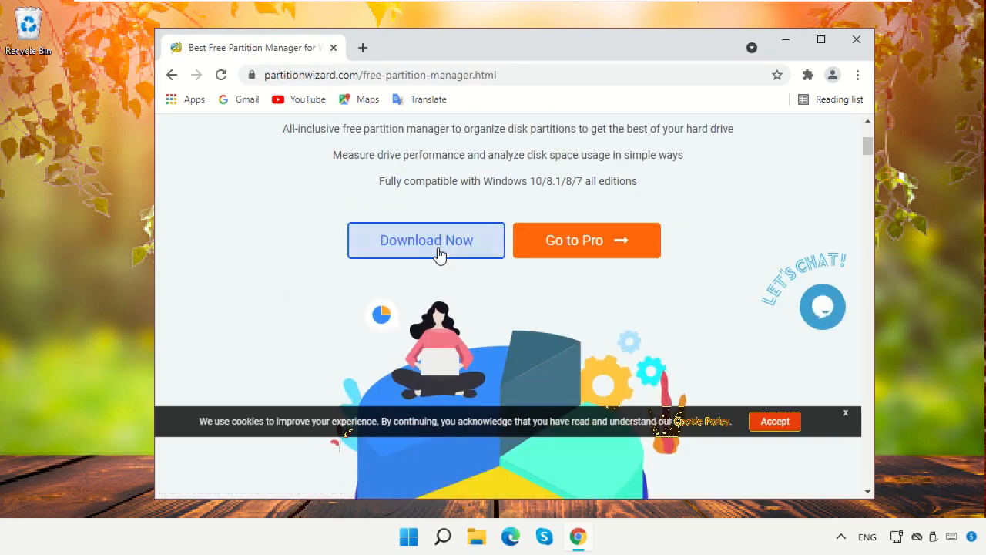
pyautogui.click(425, 241)
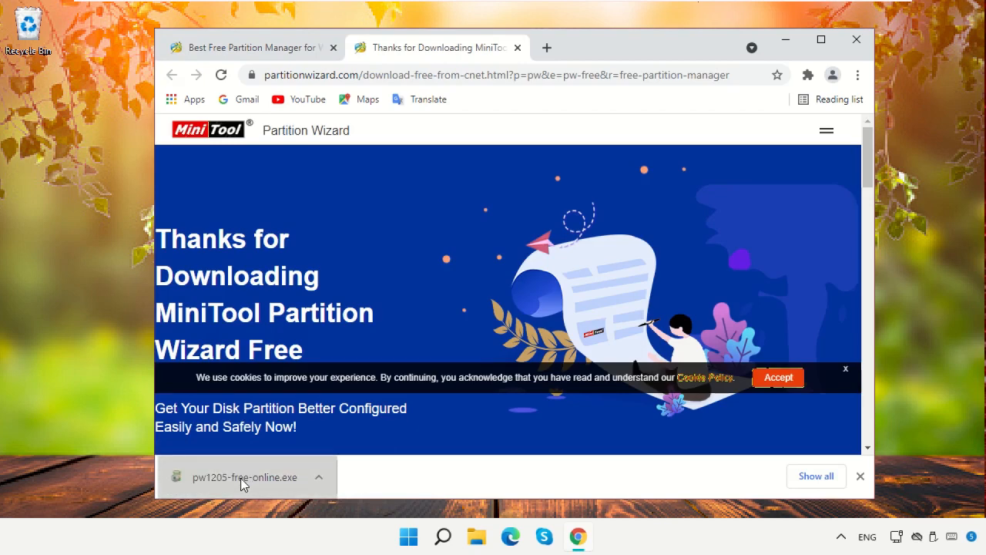
pyautogui.click(243, 478)
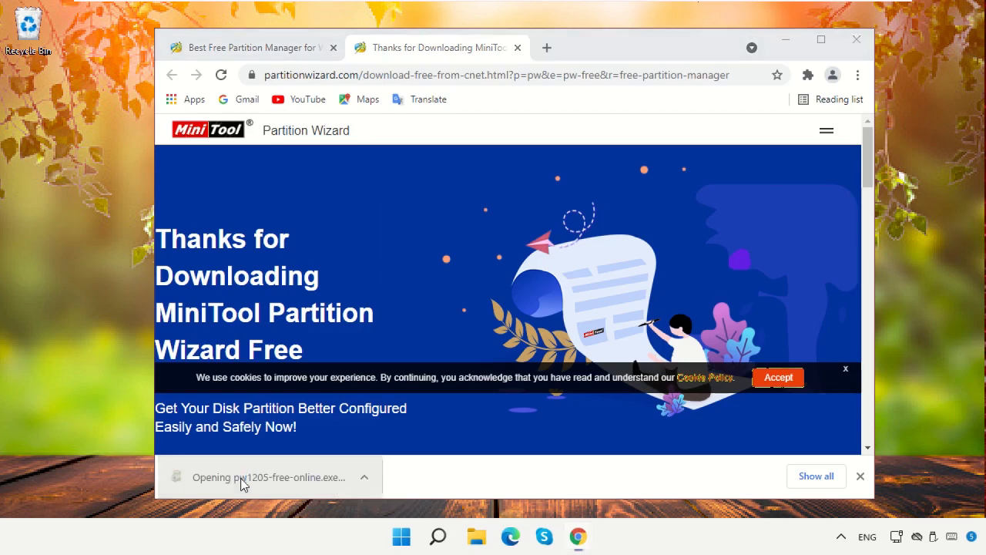
# Step: Run the setup in English with MiniTool ShadowMaker Free deselected and continue the installation
pyautogui.click(244, 477)
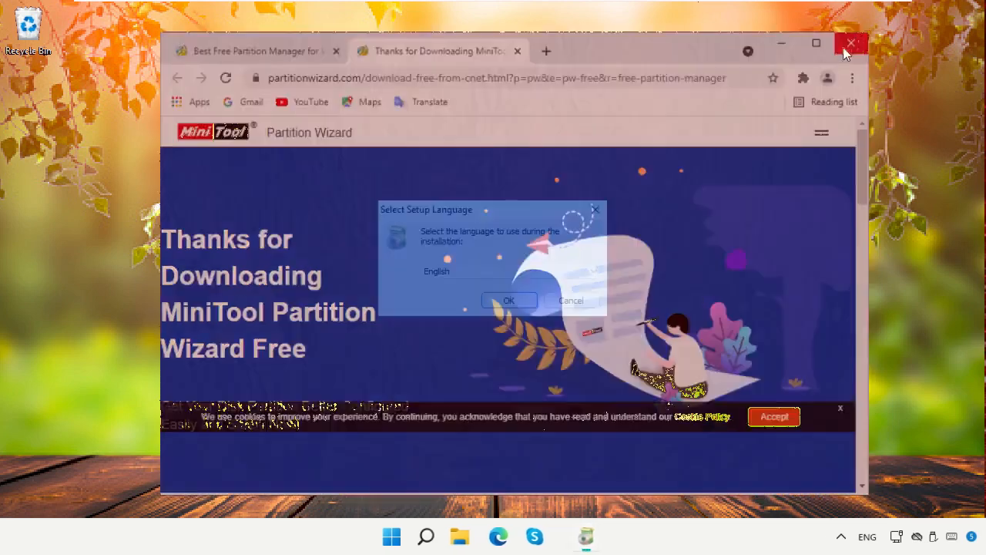
pyautogui.click(850, 43)
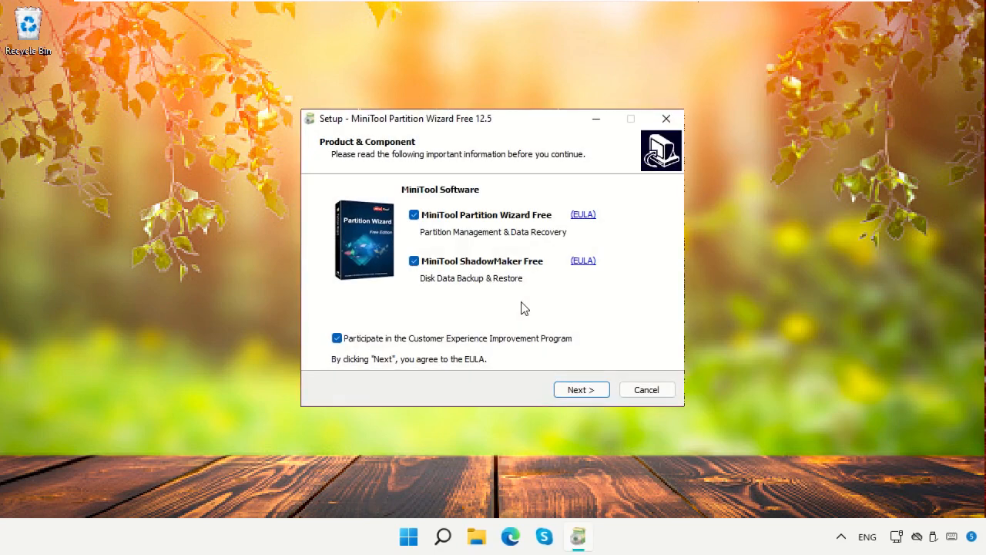
pyautogui.click(413, 261)
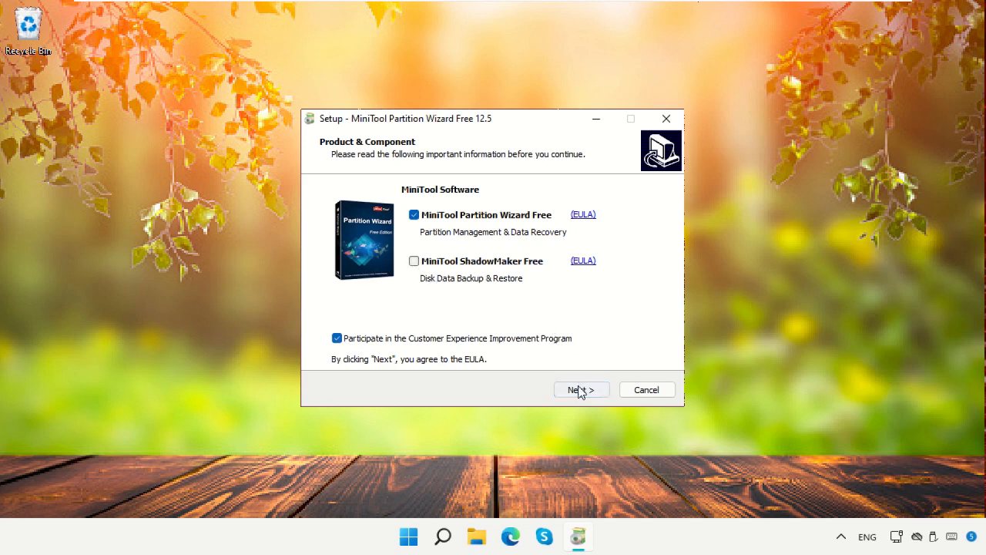
pyautogui.click(581, 389)
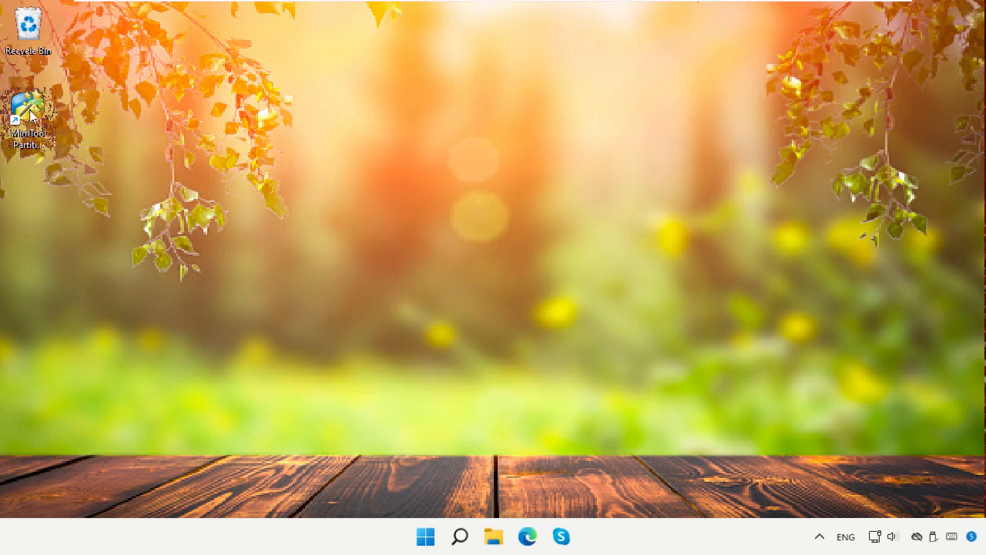
pyautogui.moveTo(28, 108)
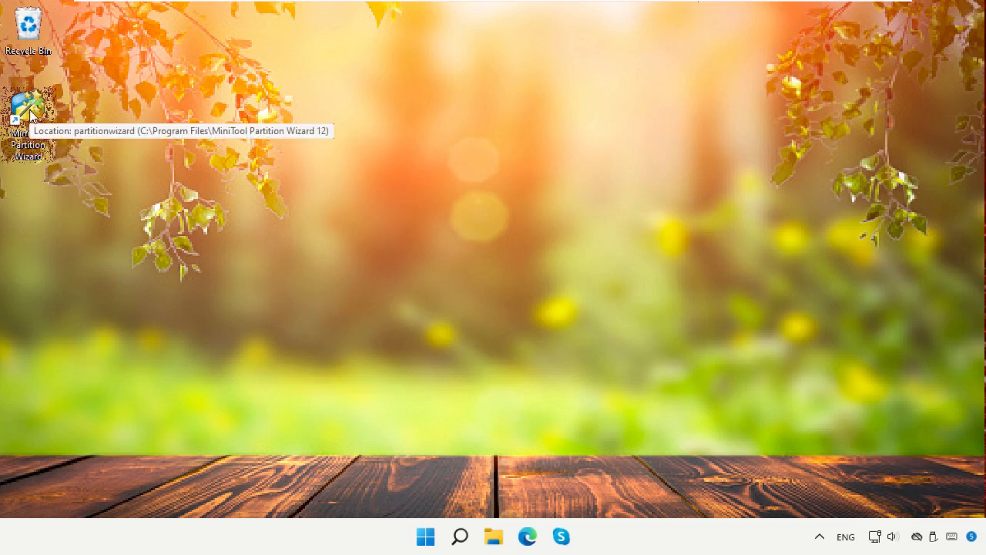
# Step: Launch Partition Wizard from its desktop shortcut and select the 513 MB unallocated space
pyautogui.doubleClick(29, 105)
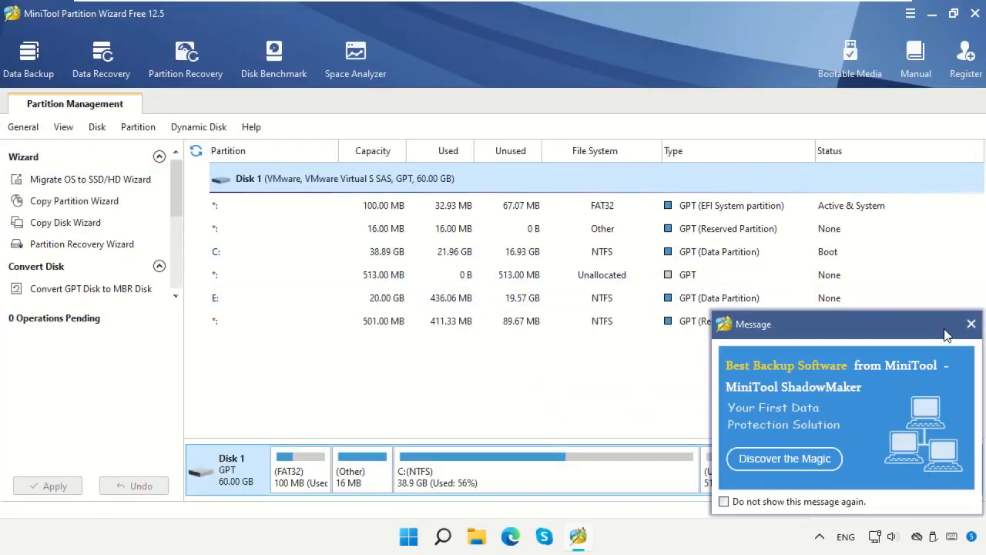
pyautogui.click(971, 323)
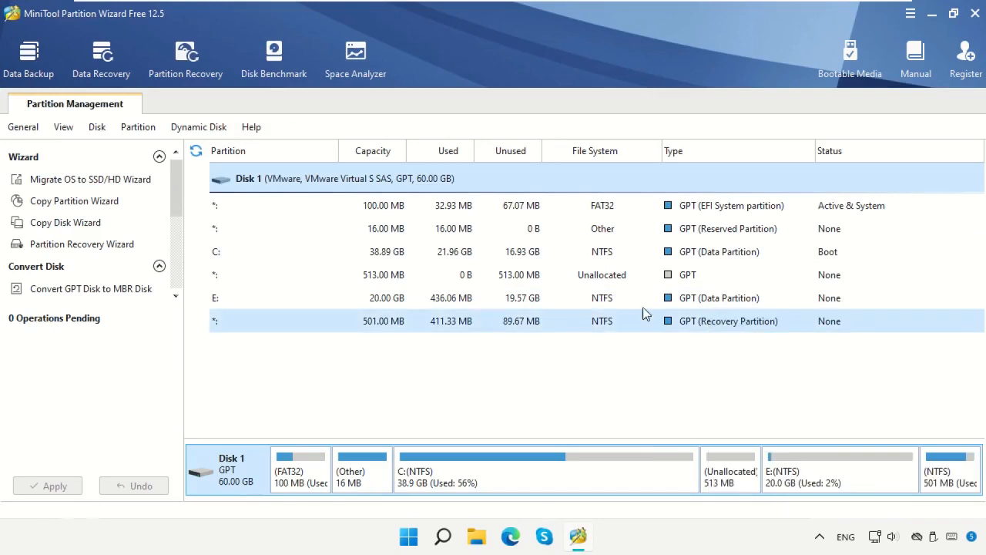
pyautogui.click(601, 274)
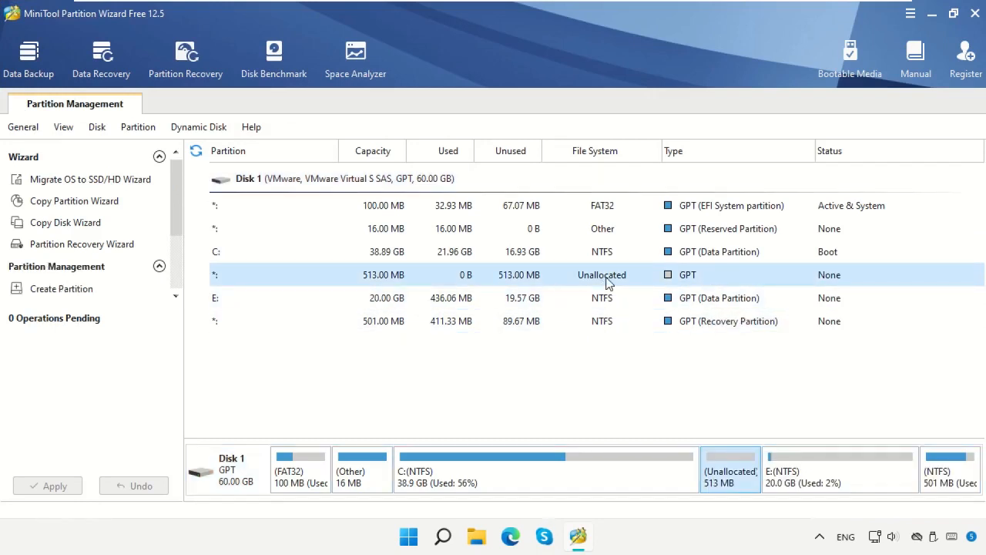
pyautogui.moveTo(280, 283)
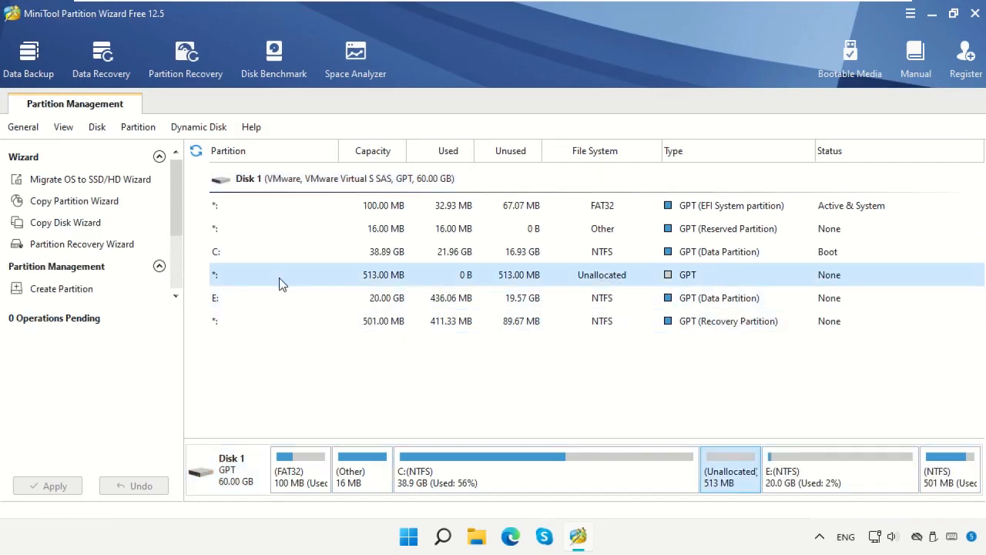
# Step: Create a new NTFS partition labelled Orbit in that space and confirm its settings
pyautogui.click(60, 288)
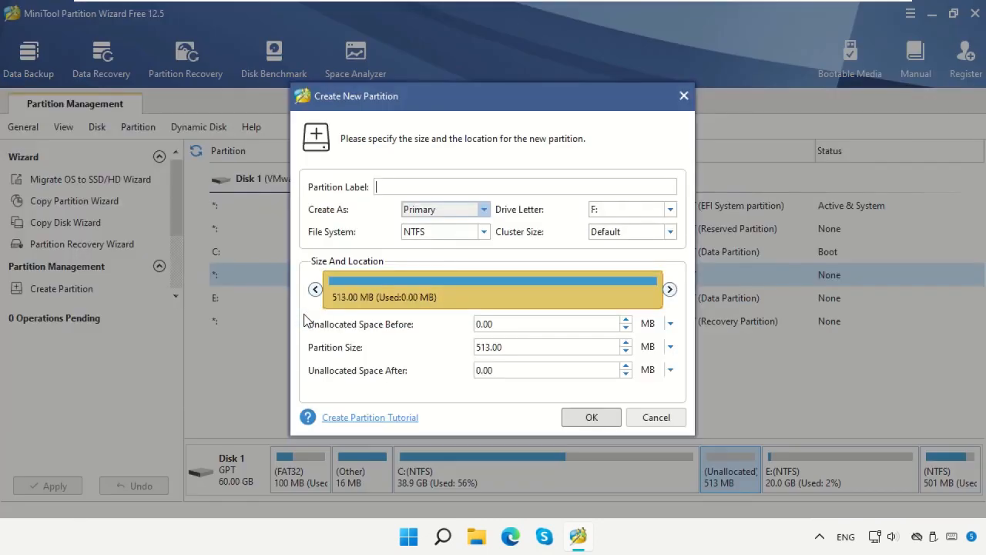
pyautogui.write('Orbit')
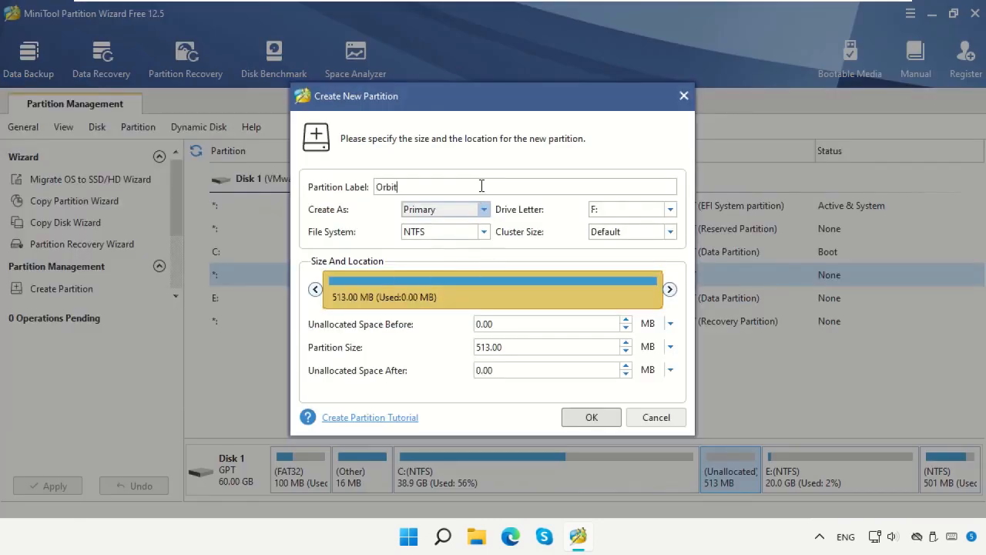
pyautogui.click(592, 416)
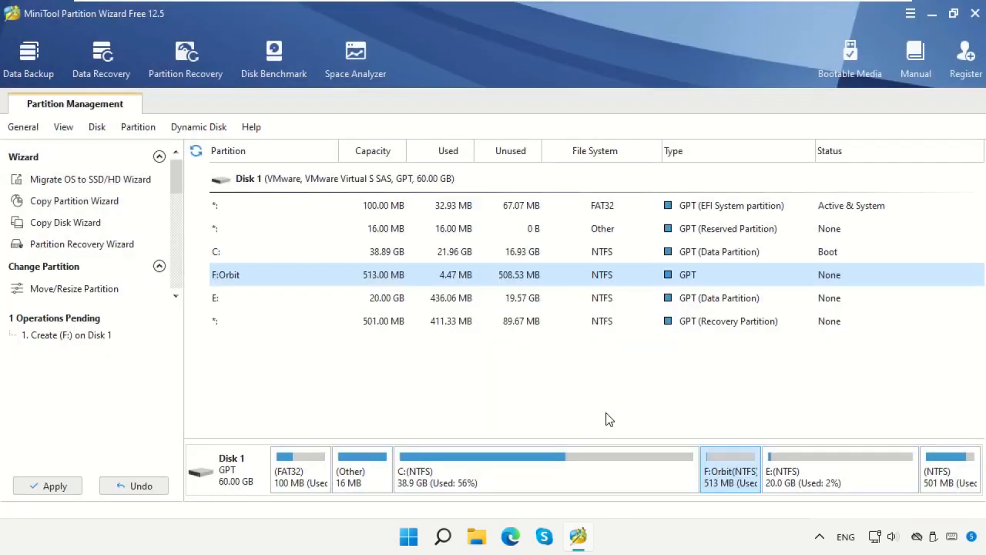
# Step: Apply the pending F:Orbit partition creation and acknowledge the success message
pyautogui.click(382, 299)
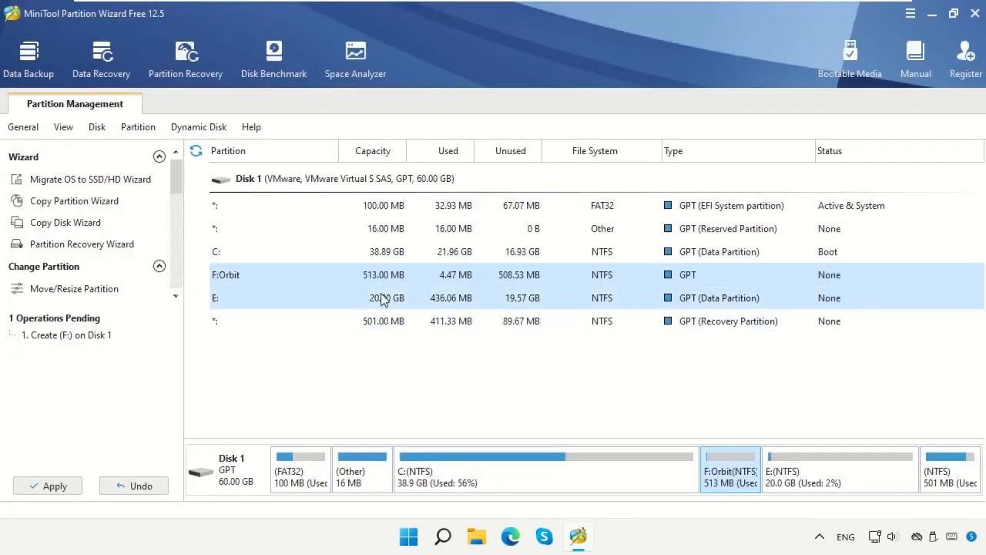
pyautogui.click(47, 486)
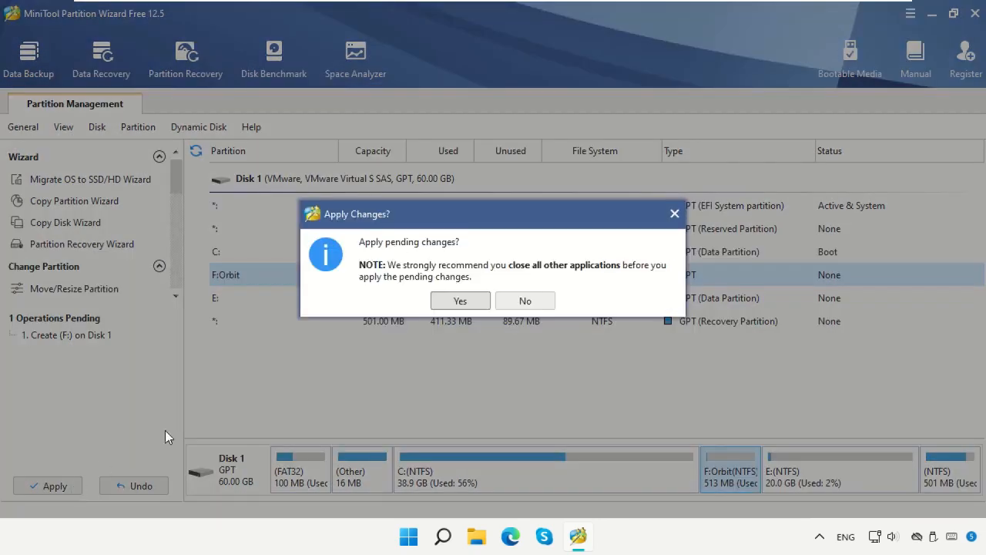
pyautogui.click(459, 301)
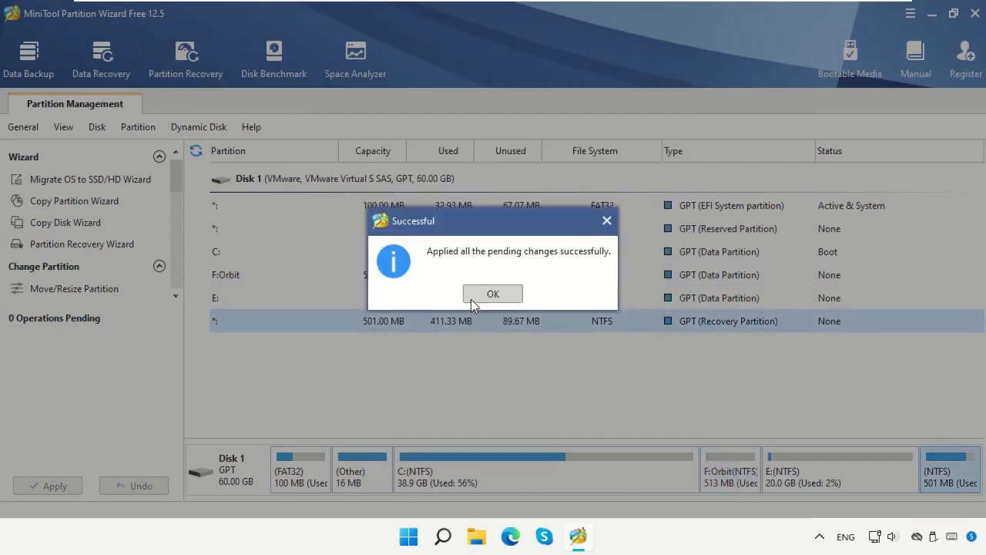
pyautogui.click(493, 293)
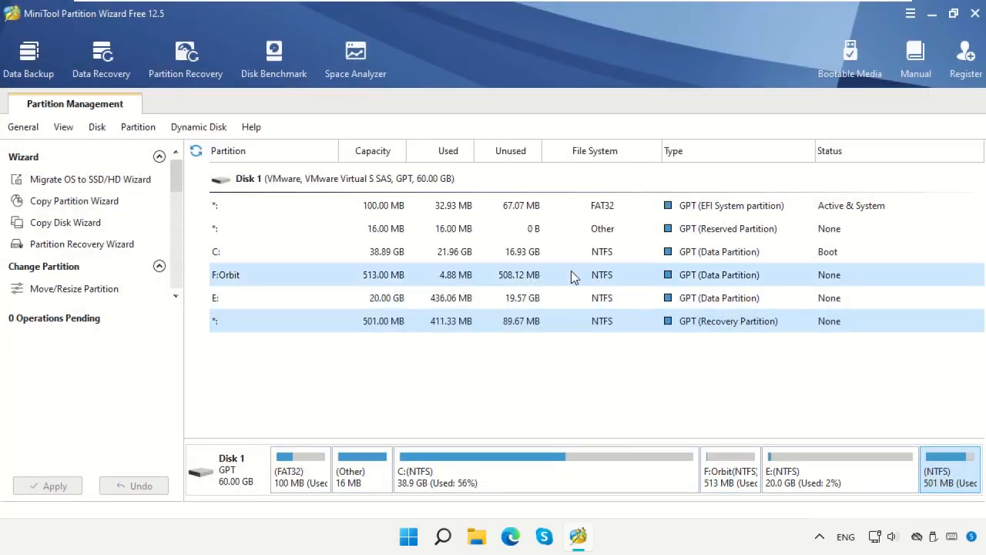
# Step: Quit MiniTool Partition Wizard, confirming the exit prompt
pyautogui.click(974, 15)
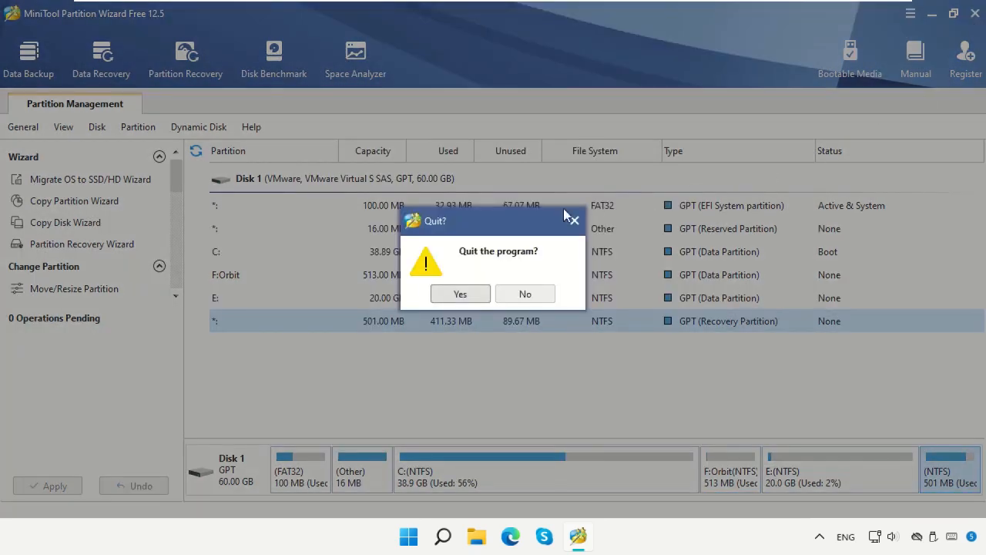
pyautogui.click(459, 293)
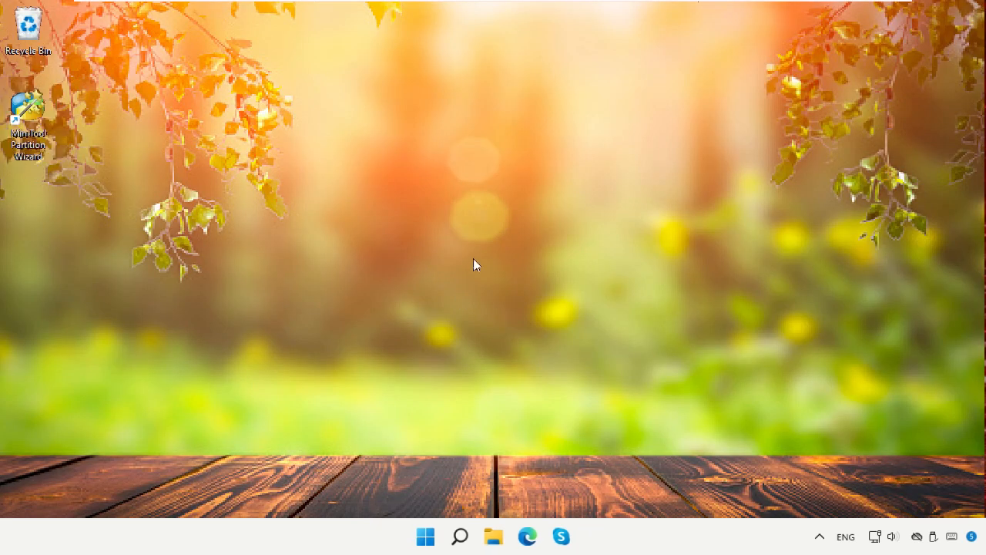
pyautogui.moveTo(530, 323)
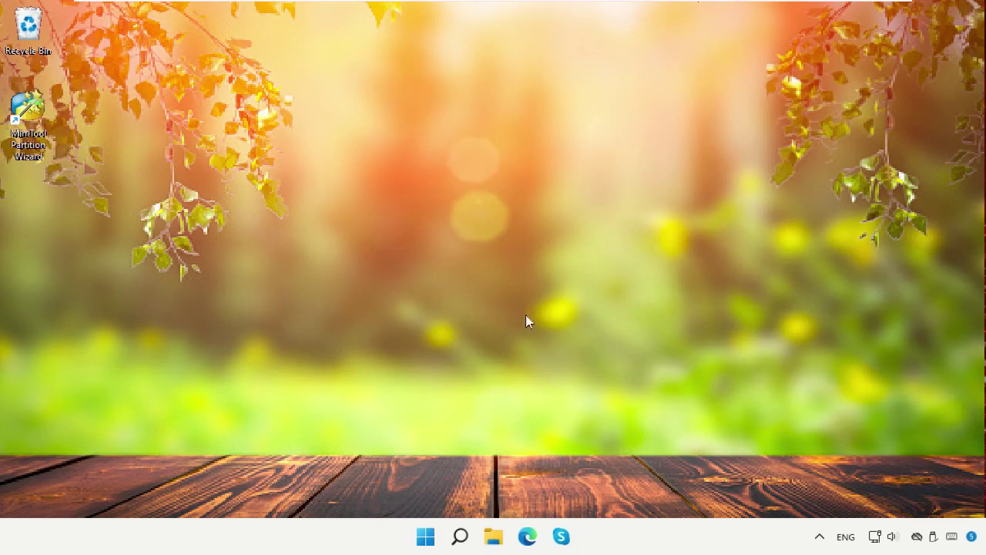
# Step: Verify the new Orbit (F:) drive of 512 MB appears under This PC in File Explorer
pyautogui.click(493, 537)
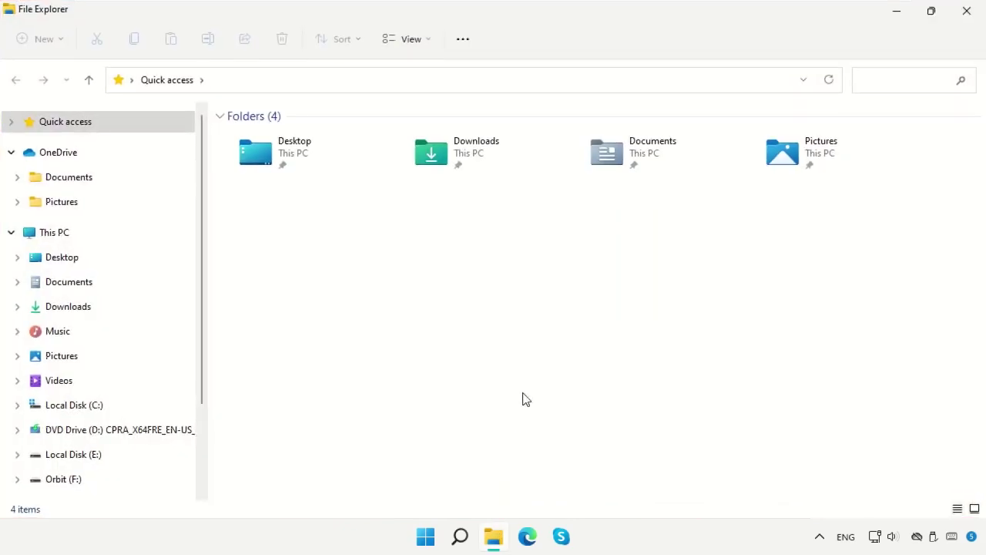
pyautogui.click(54, 231)
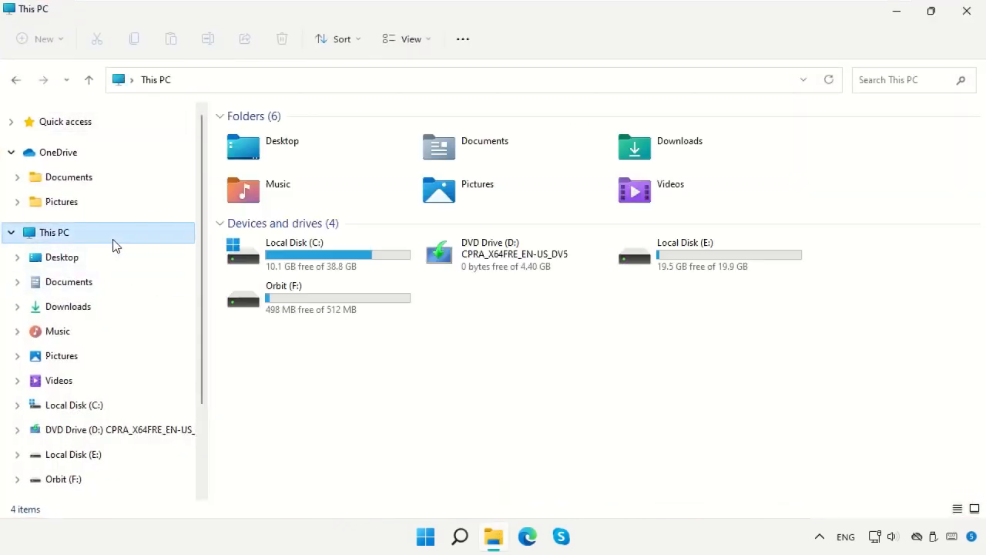
pyautogui.click(309, 297)
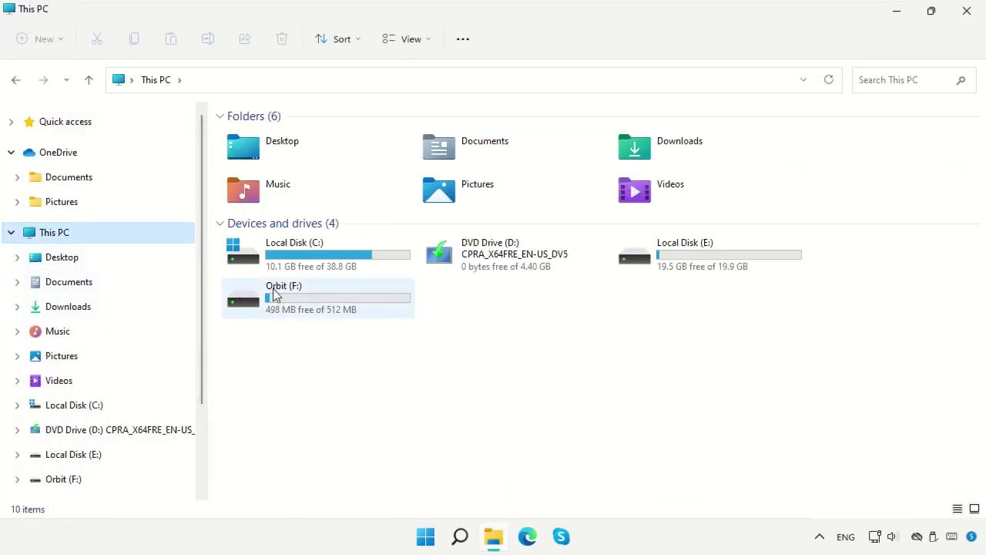
pyautogui.moveTo(303, 293)
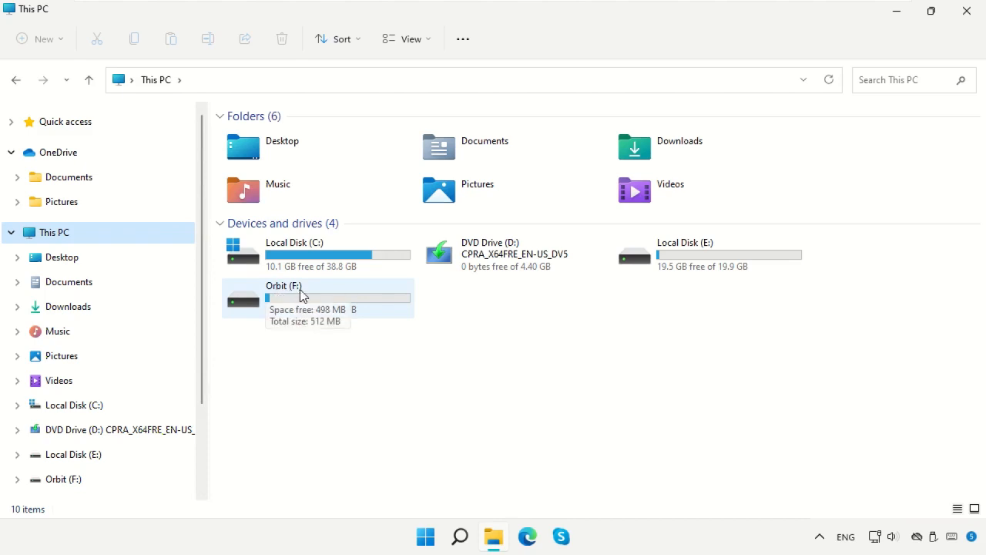
pyautogui.moveTo(552, 347)
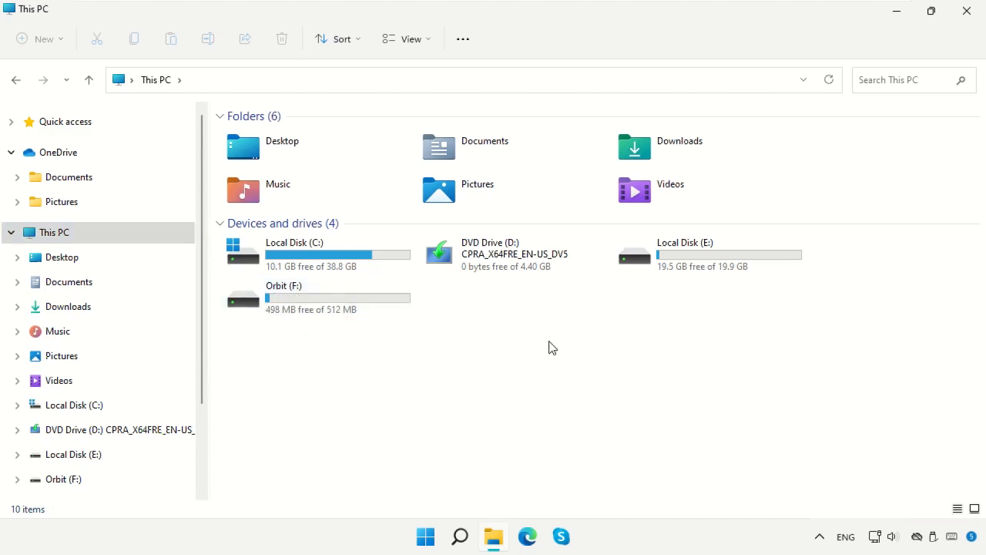
# Step: Close File Explorer and bring up the Start menu for the power options
pyautogui.click(962, 11)
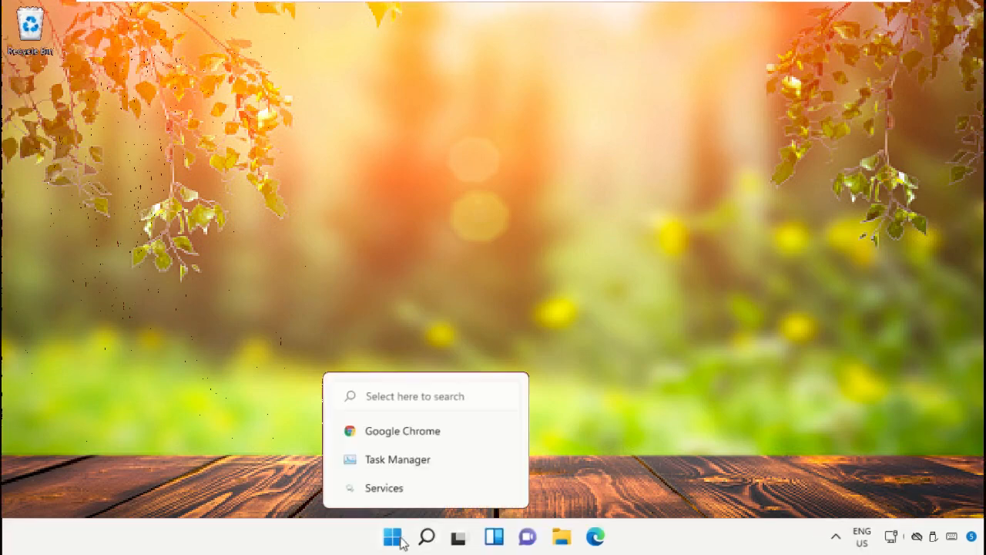
pyautogui.click(392, 537)
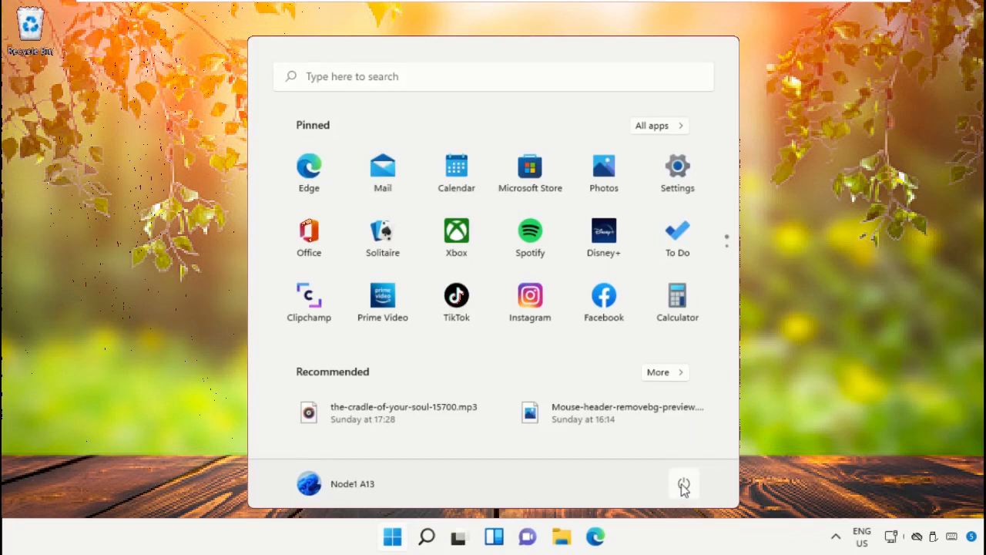